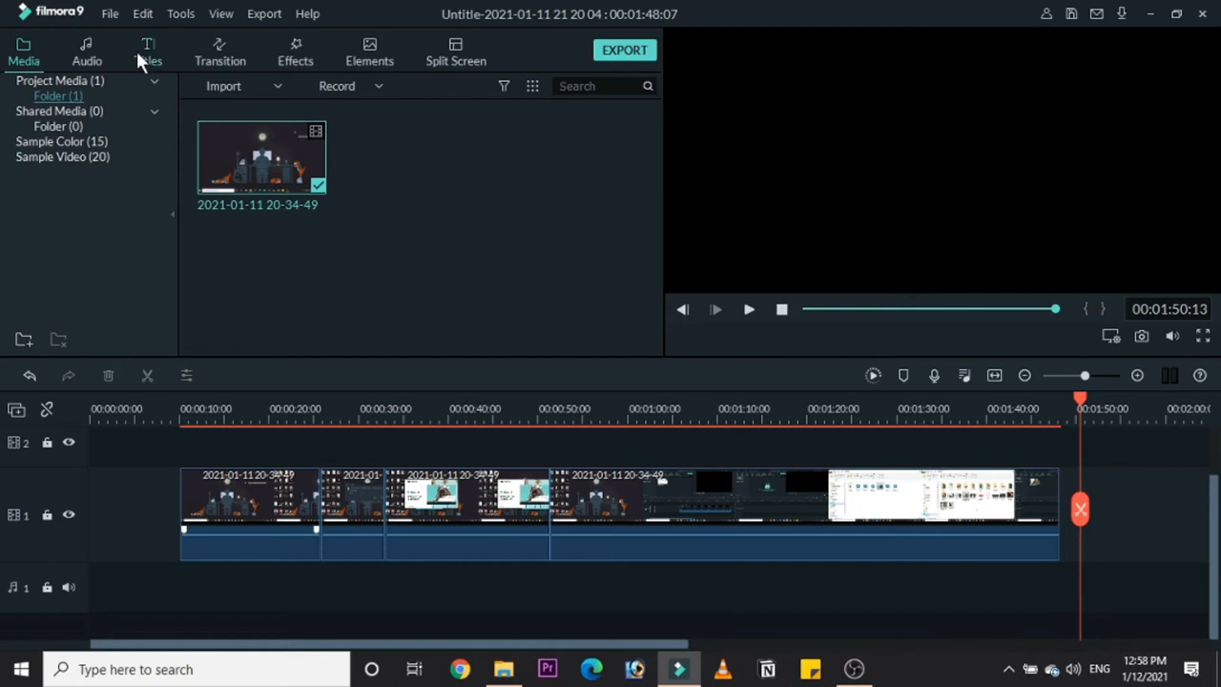
Browse the title presets and place Opener 16 at the start of track 1, before the existing clips.
click(147, 51)
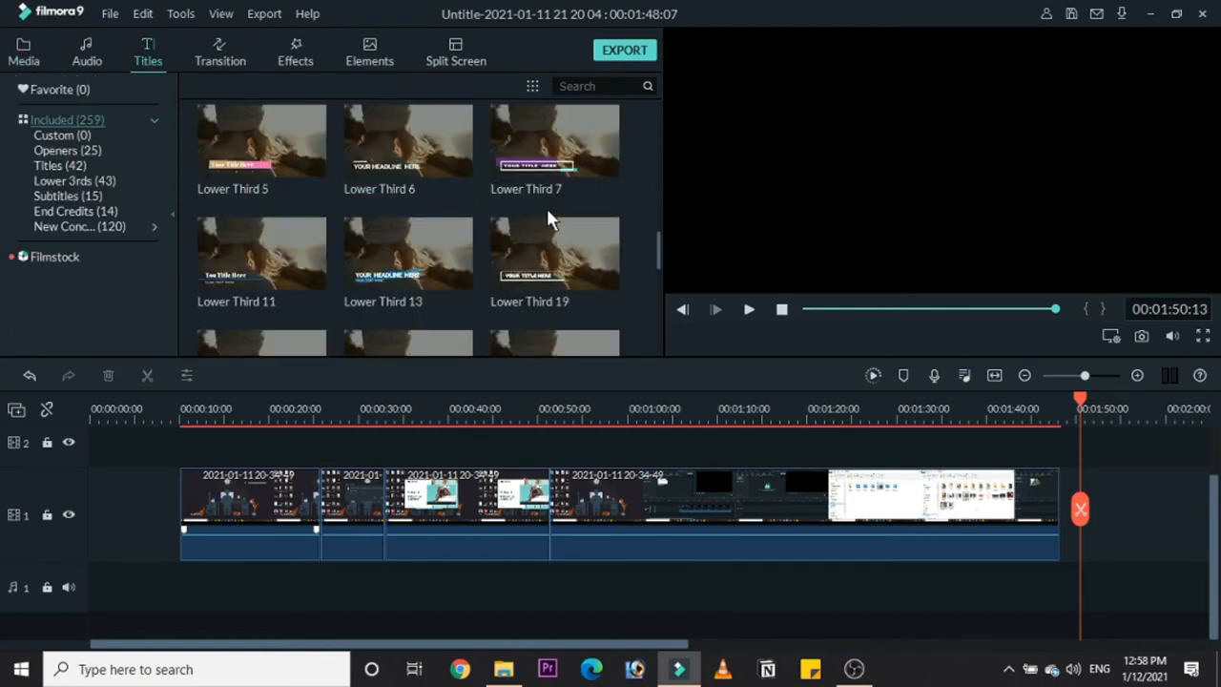
scroll(down, 3)
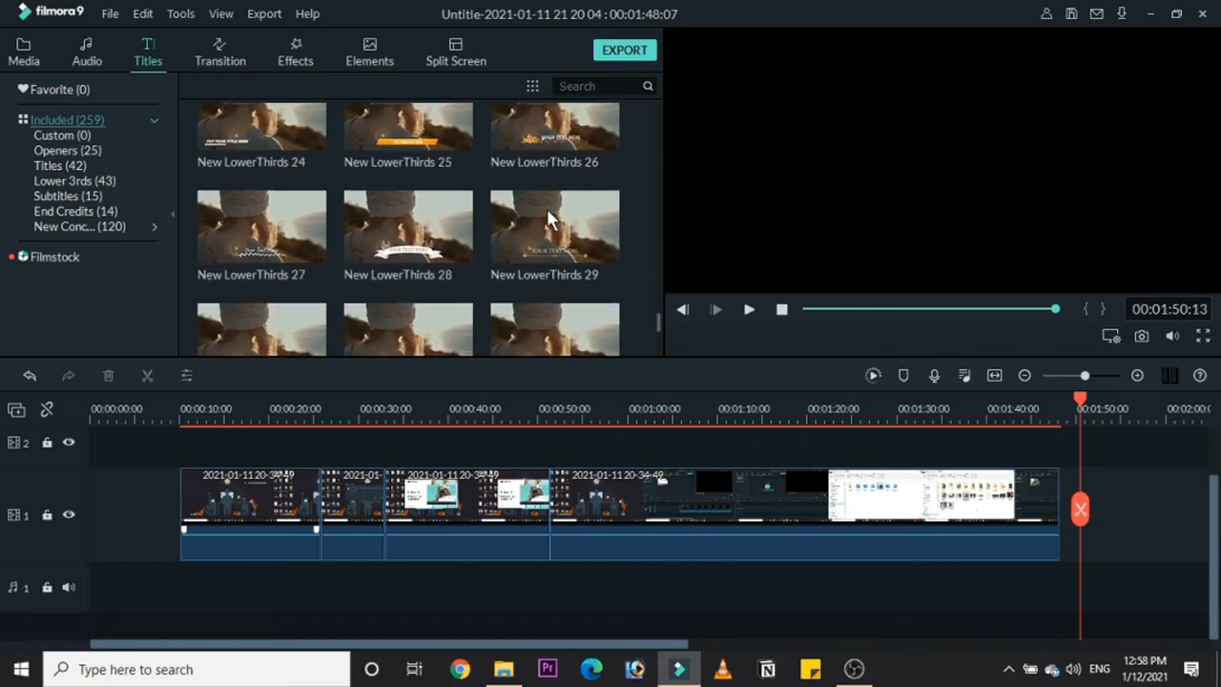
scroll(up, 3)
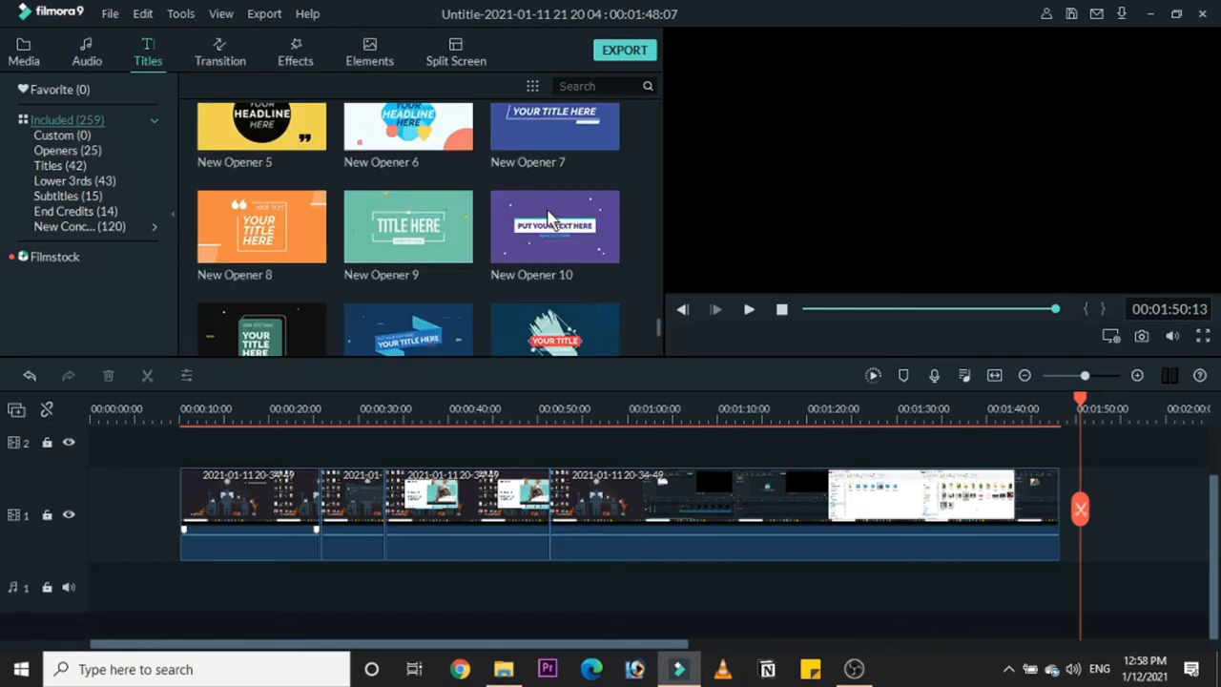
scroll(down, 3)
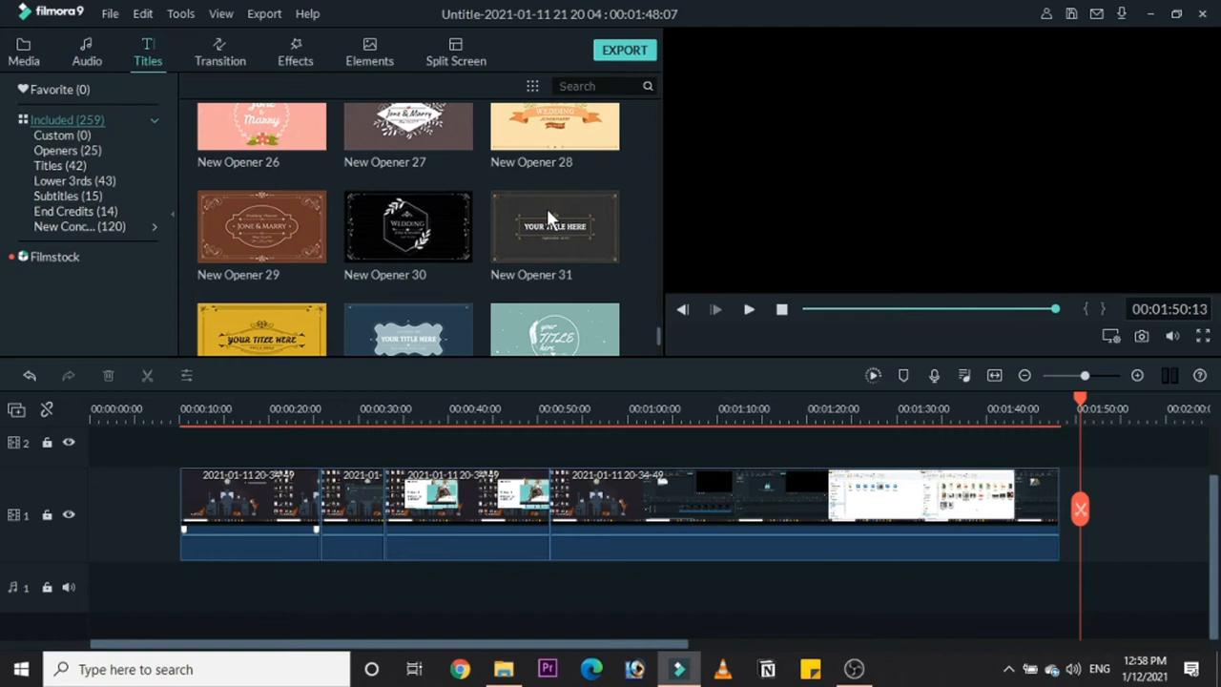
scroll(up, 3)
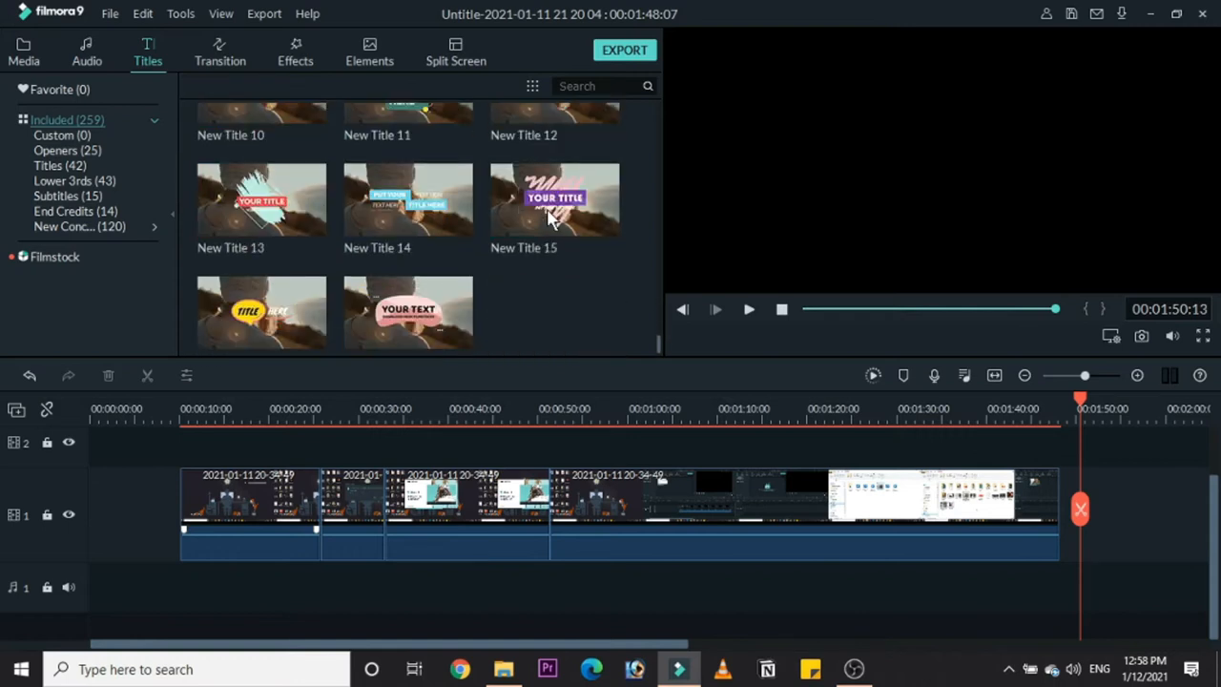
scroll(up, 3)
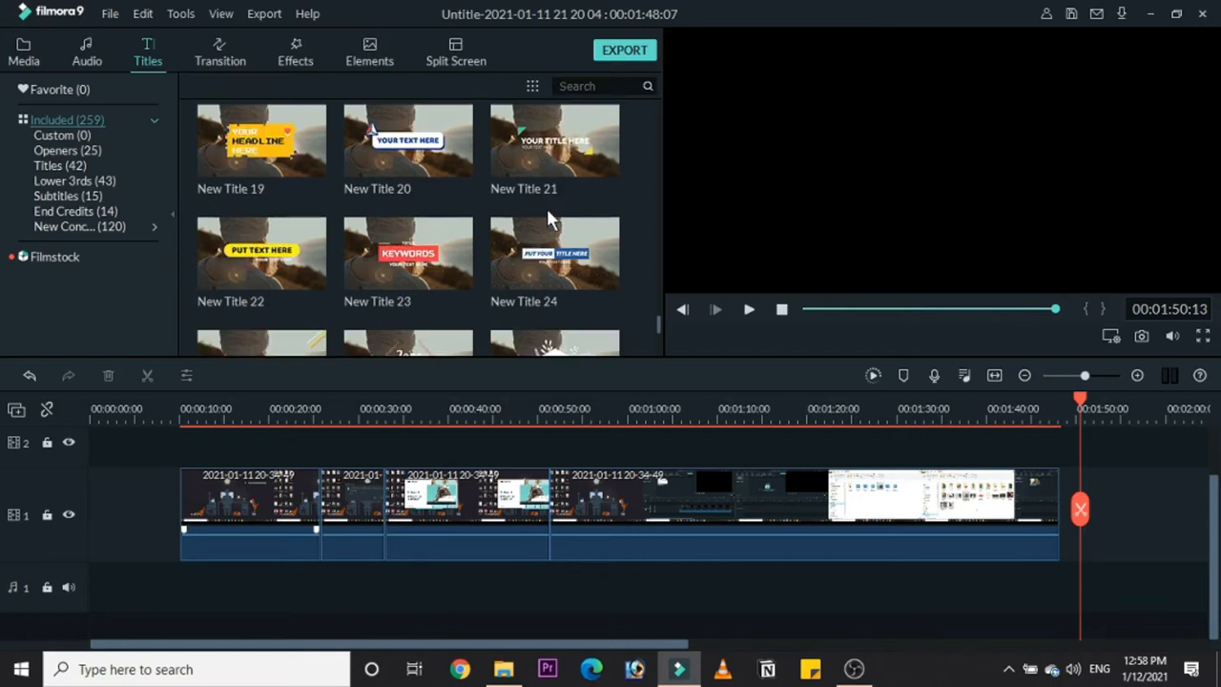
scroll(down, 3)
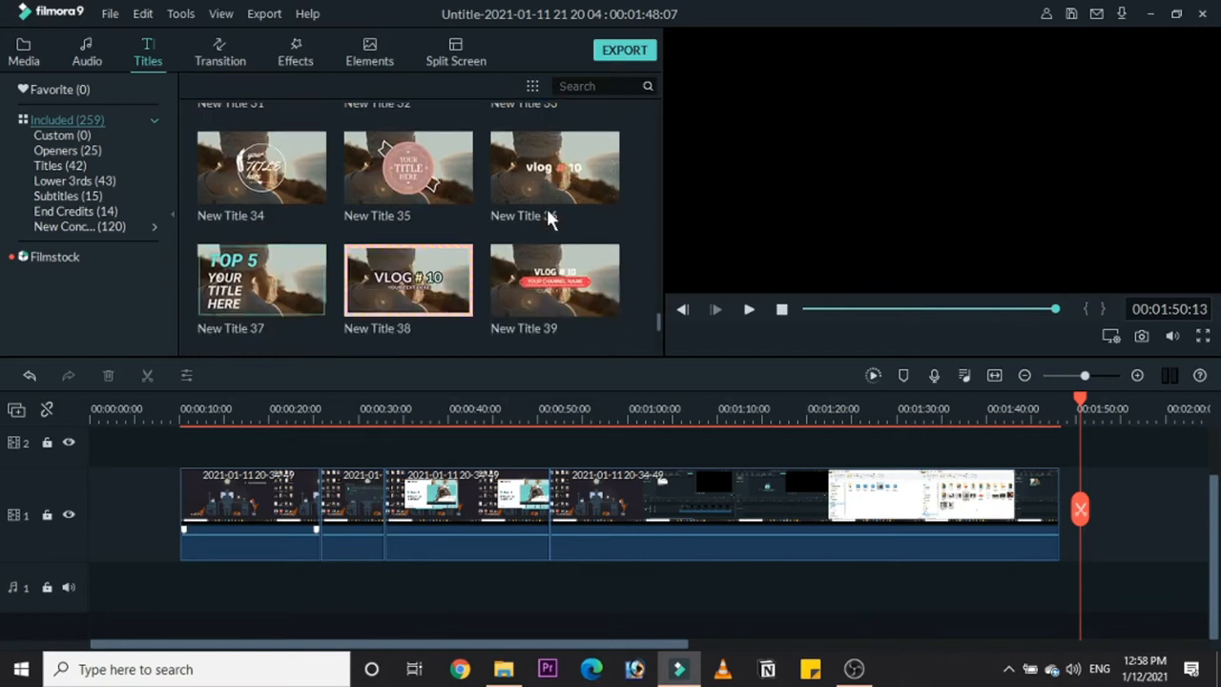
click(55, 195)
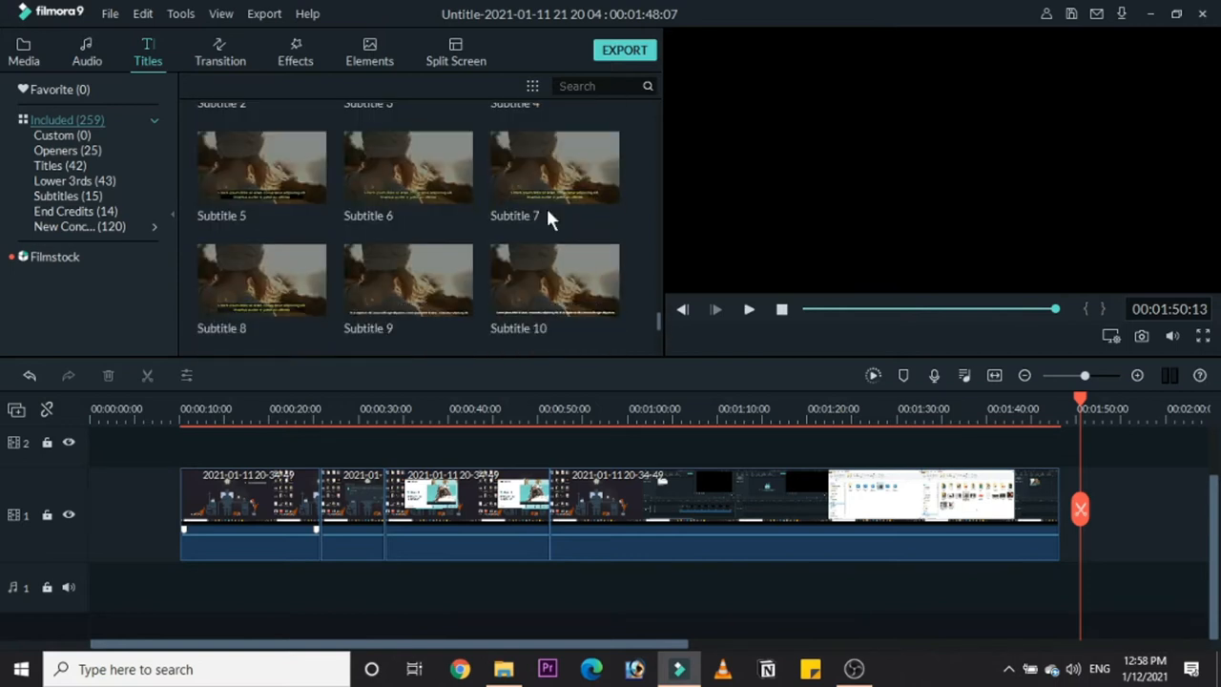
scroll(up, 3)
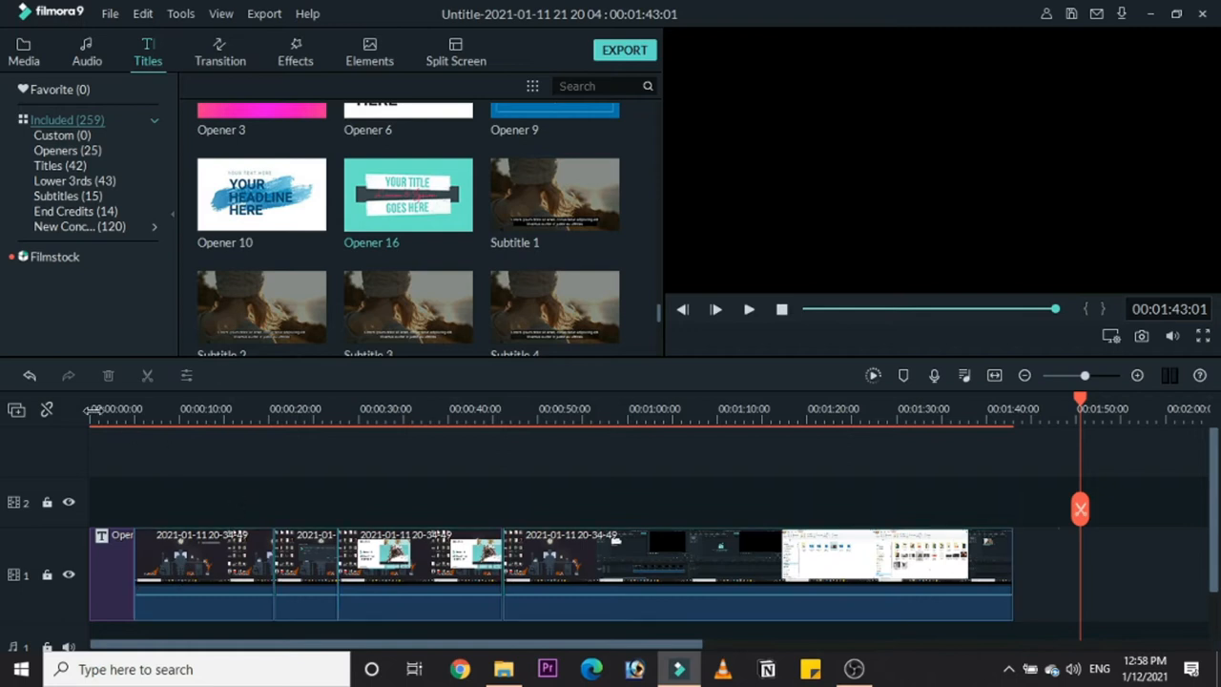
Play and pause the opener preview, then open its text to change YOUR TITLE to EDITING.
click(714, 308)
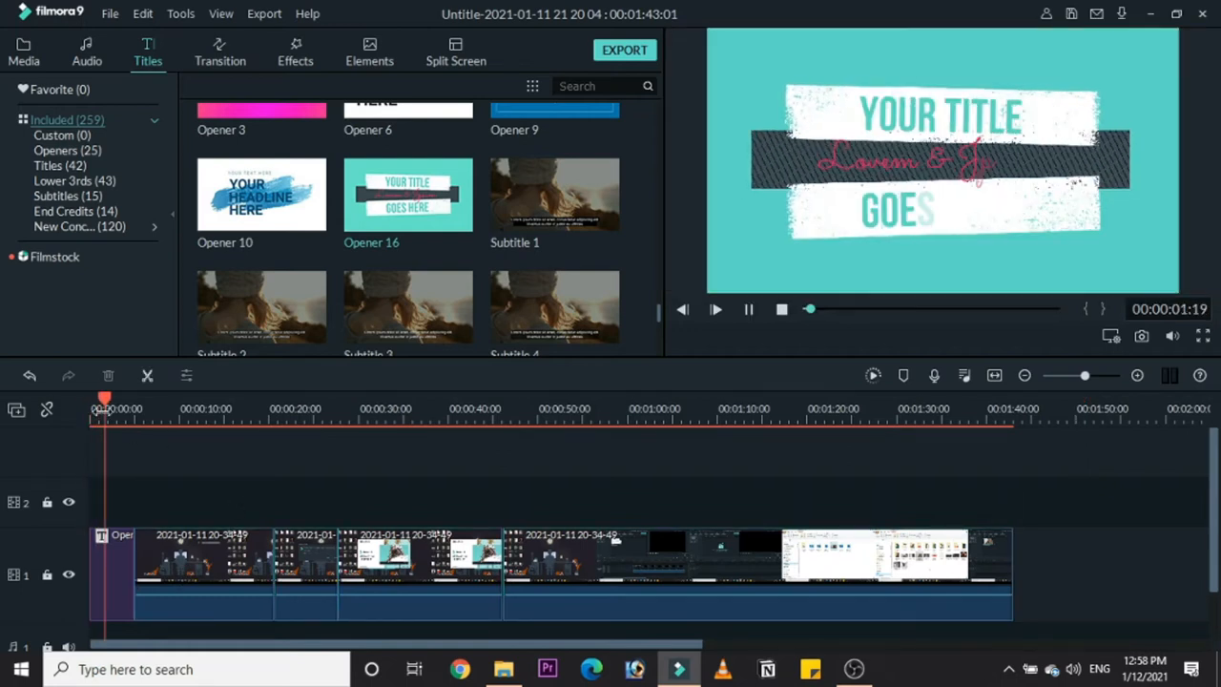
click(715, 308)
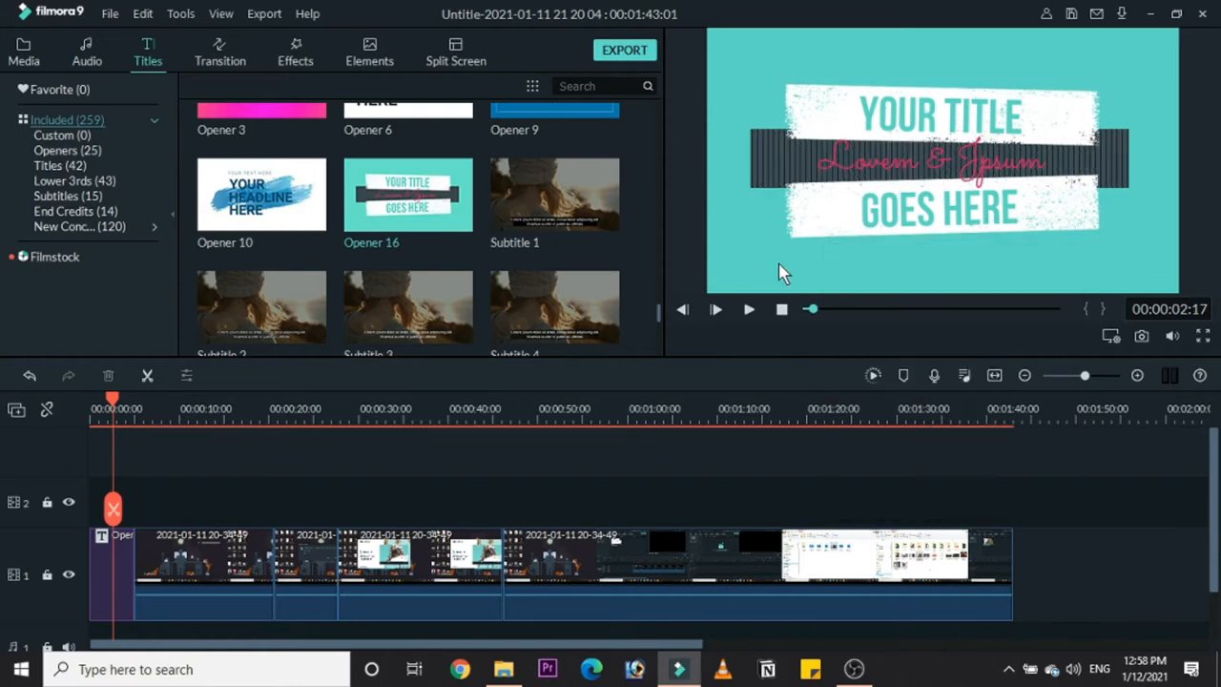
mouse_move(923, 129)
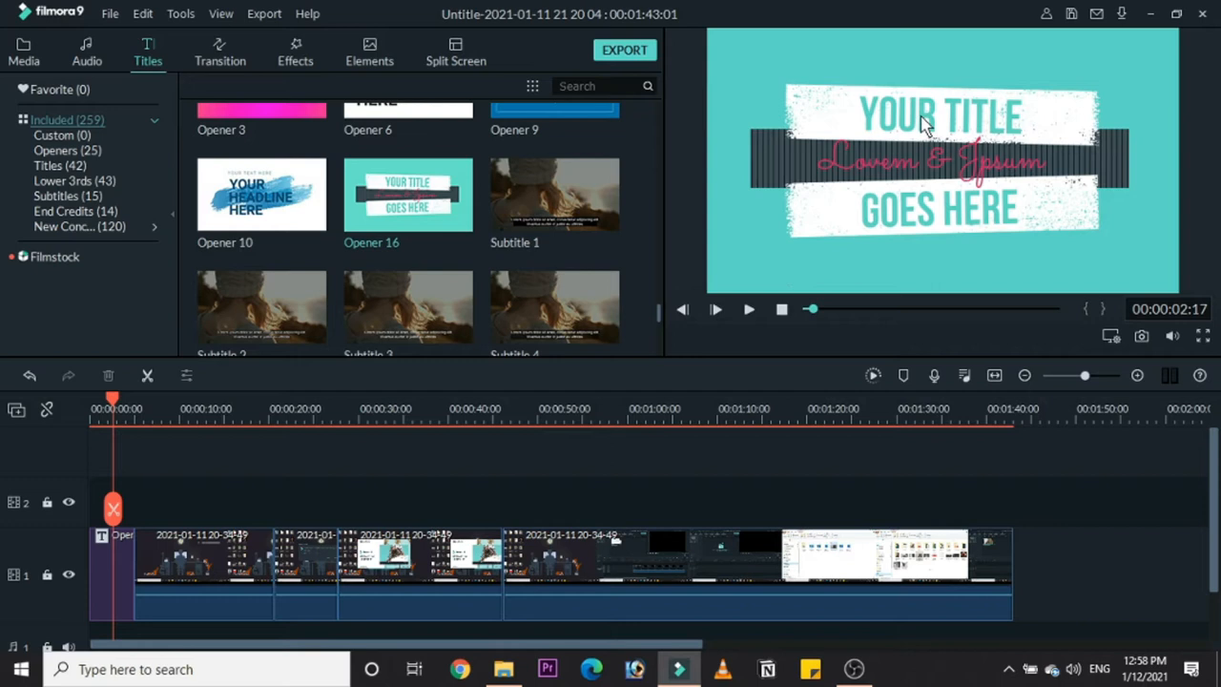
click(940, 115)
text(EDITING)
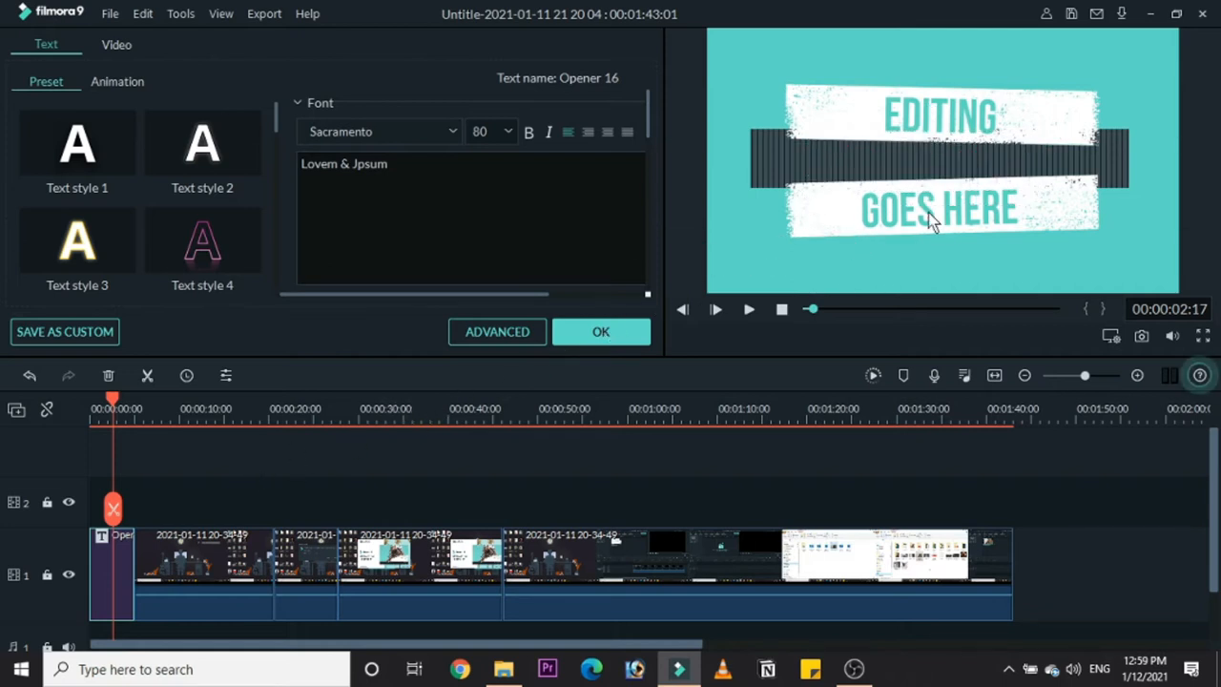
Replace the GOES HERE line with 'for beginners' and confirm it in the preview.
click(937, 207)
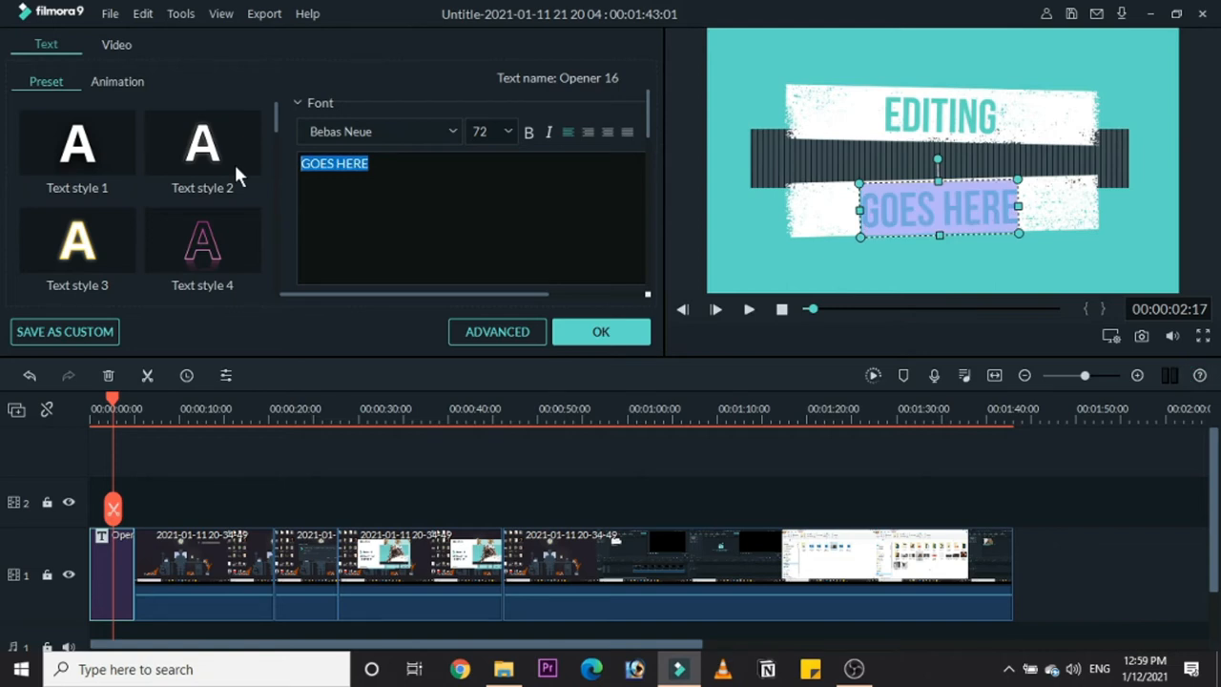
text(From)
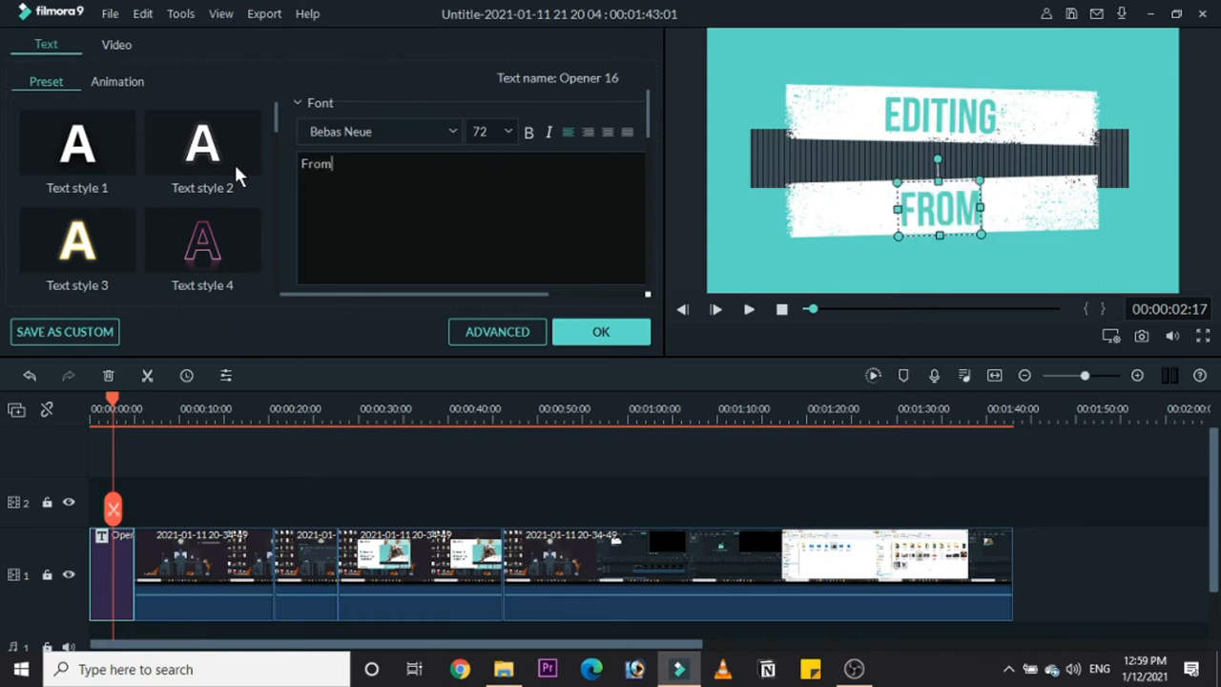
text(sc)
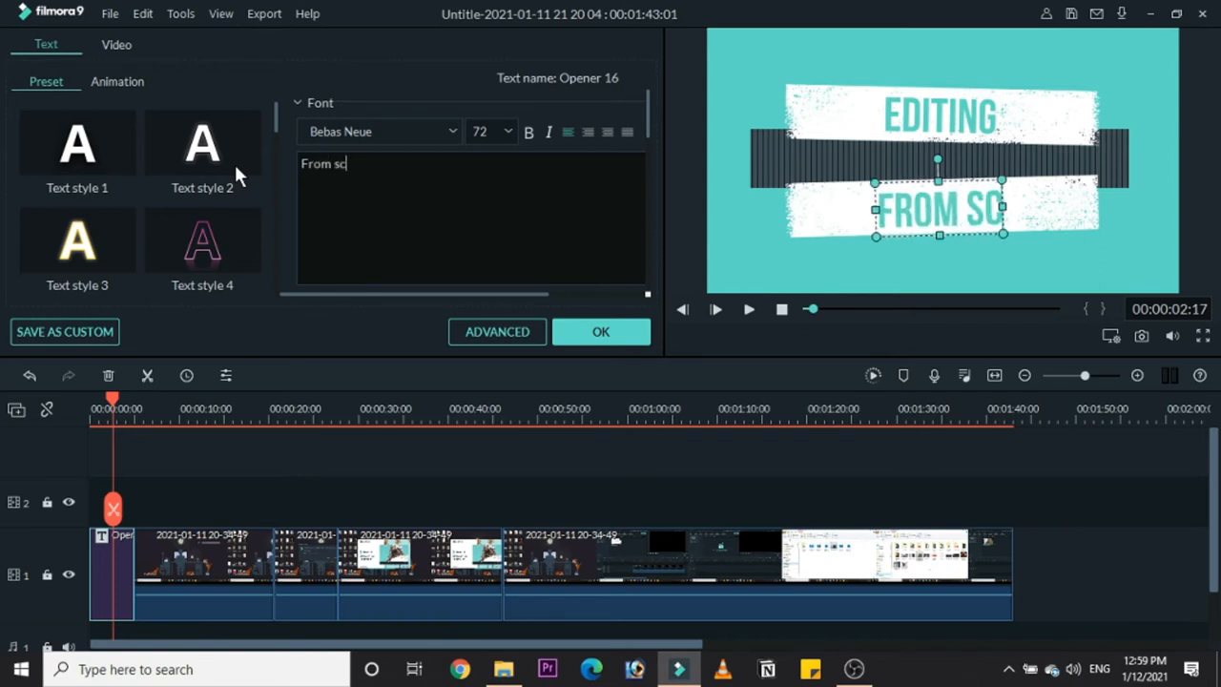
key(Backspace)
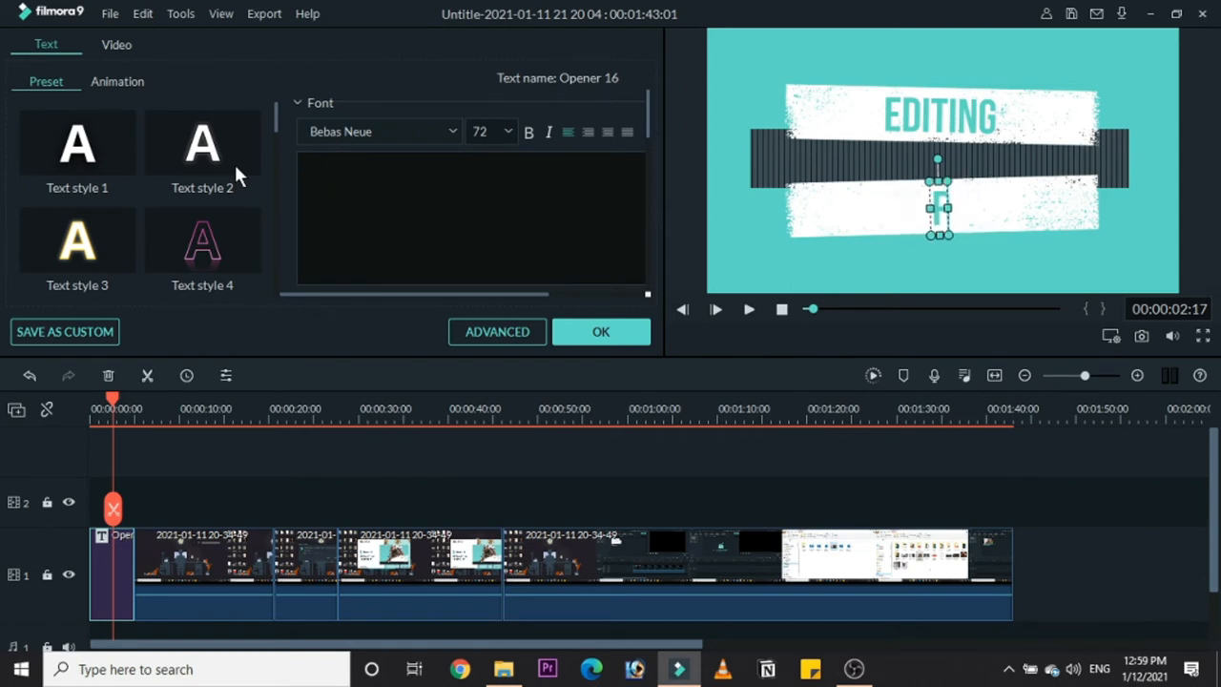
text(for)
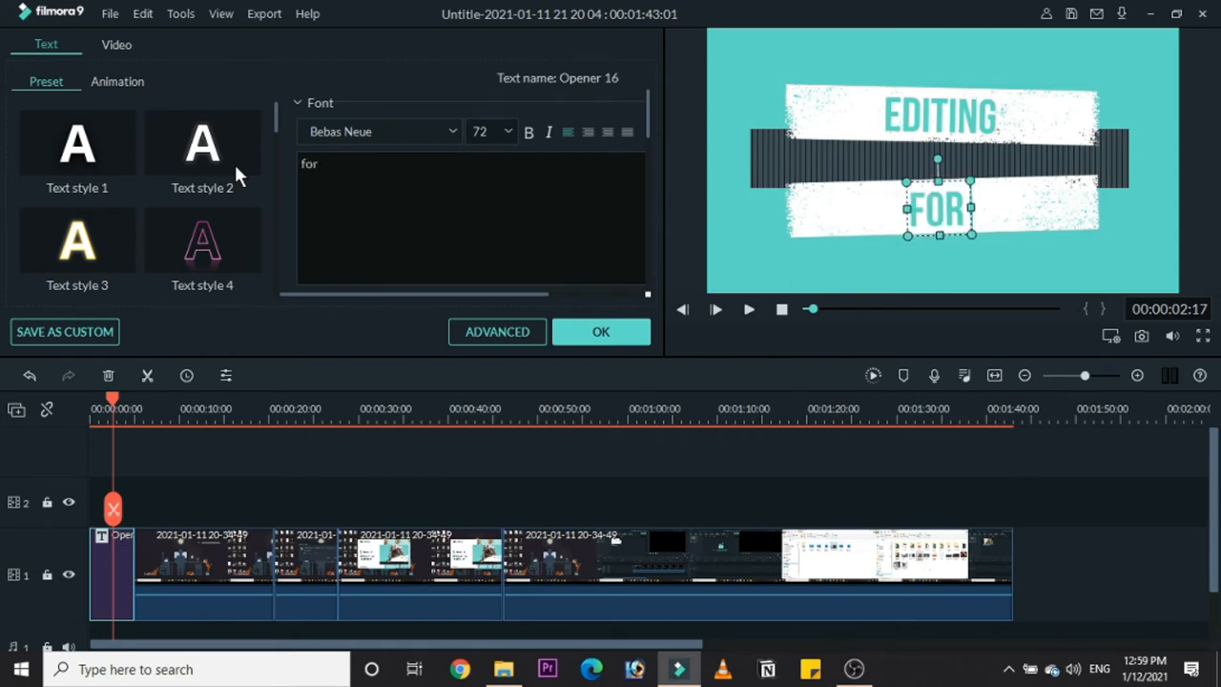
text(beginner)
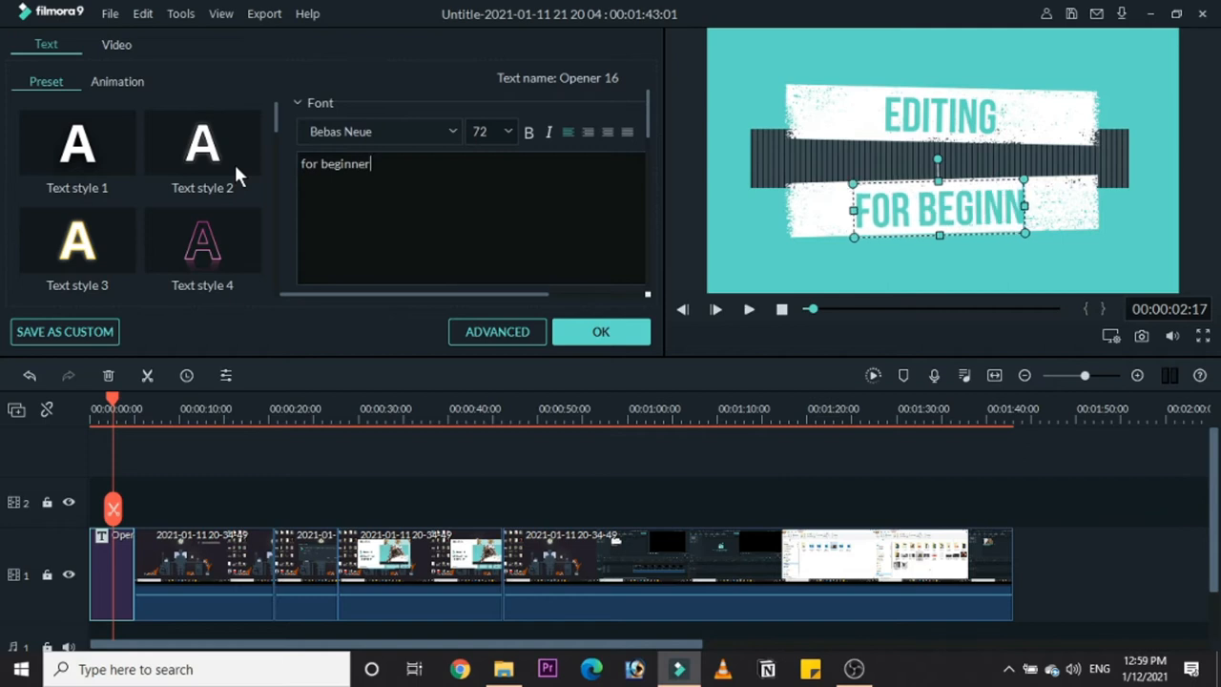
text(s)
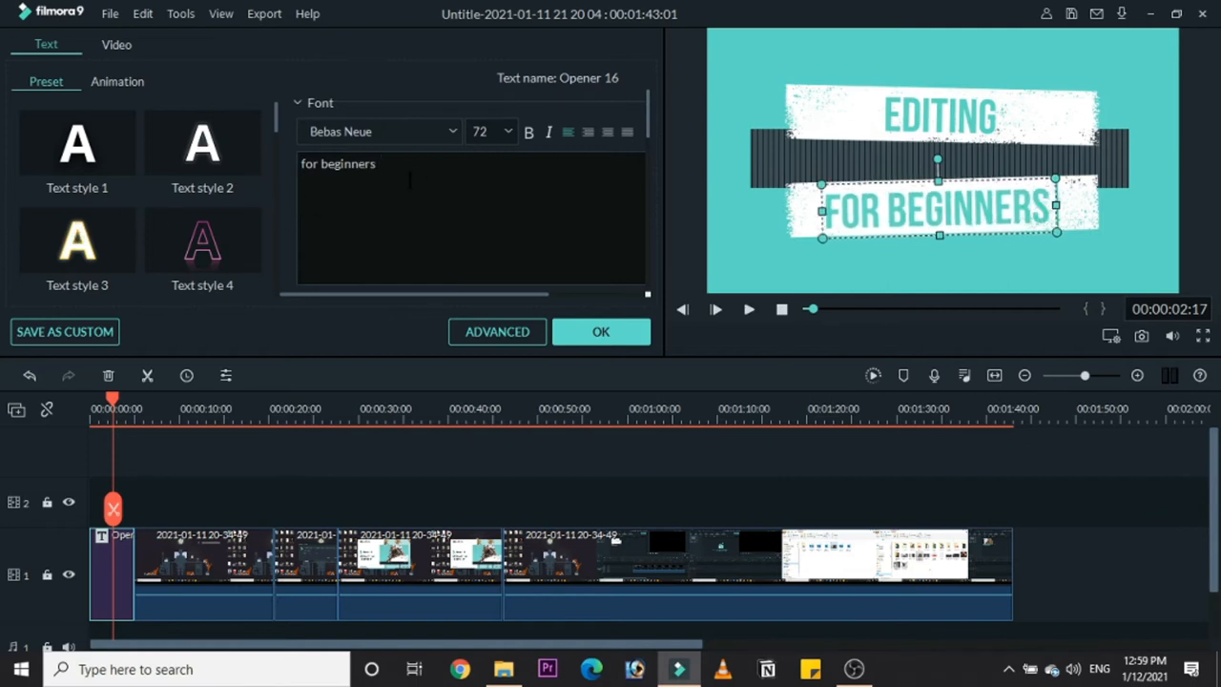
mouse_move(743, 242)
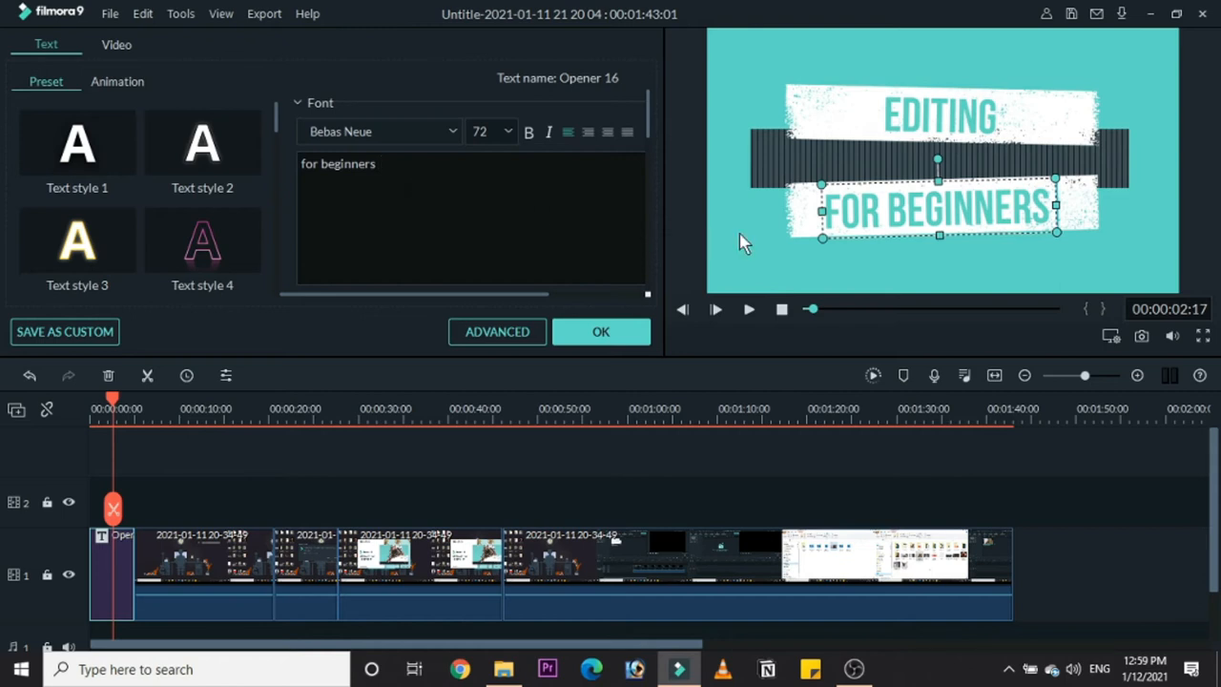
click(745, 240)
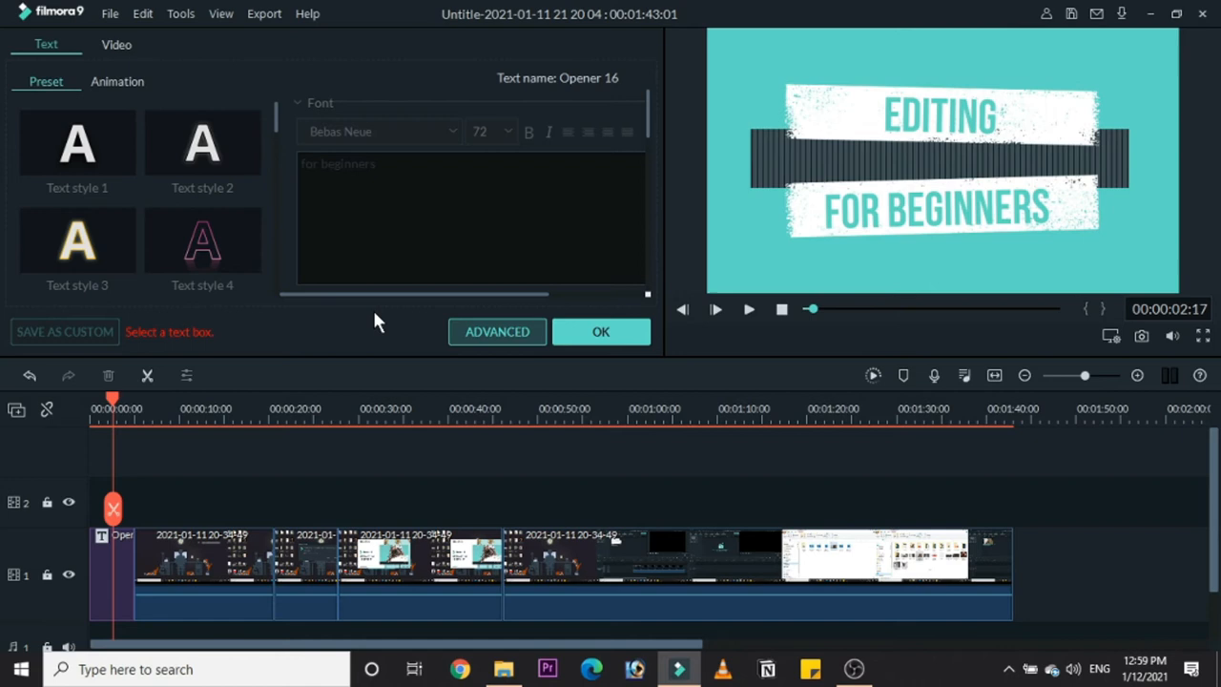
Open Advanced Text Edit for the opener using the ADVANCED button.
click(496, 331)
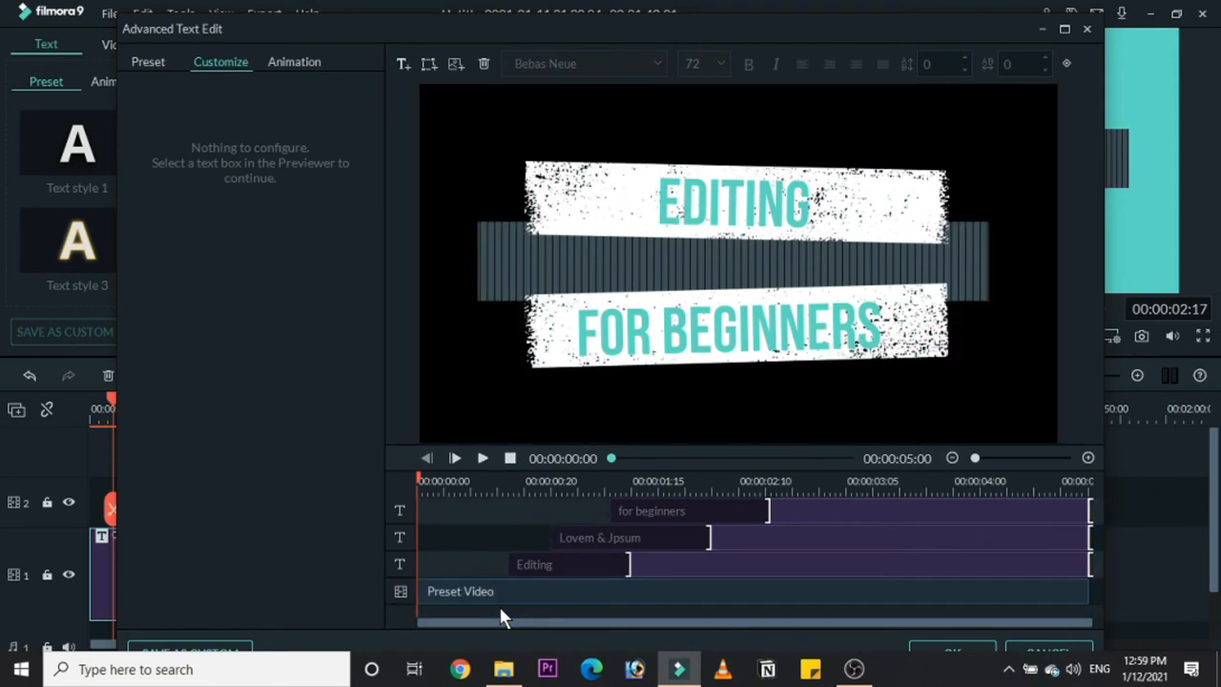
Make both title lines black and give FOR BEGINNERS and EDITING a soft shadowed fill effect.
click(732, 200)
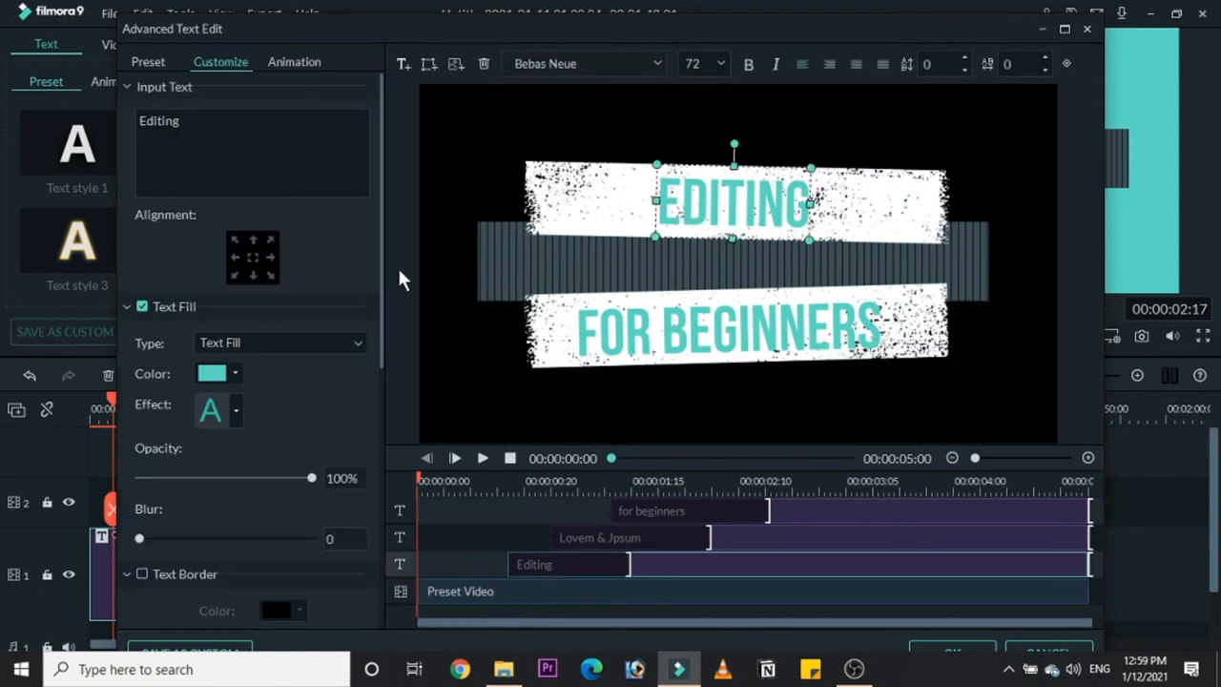
click(235, 373)
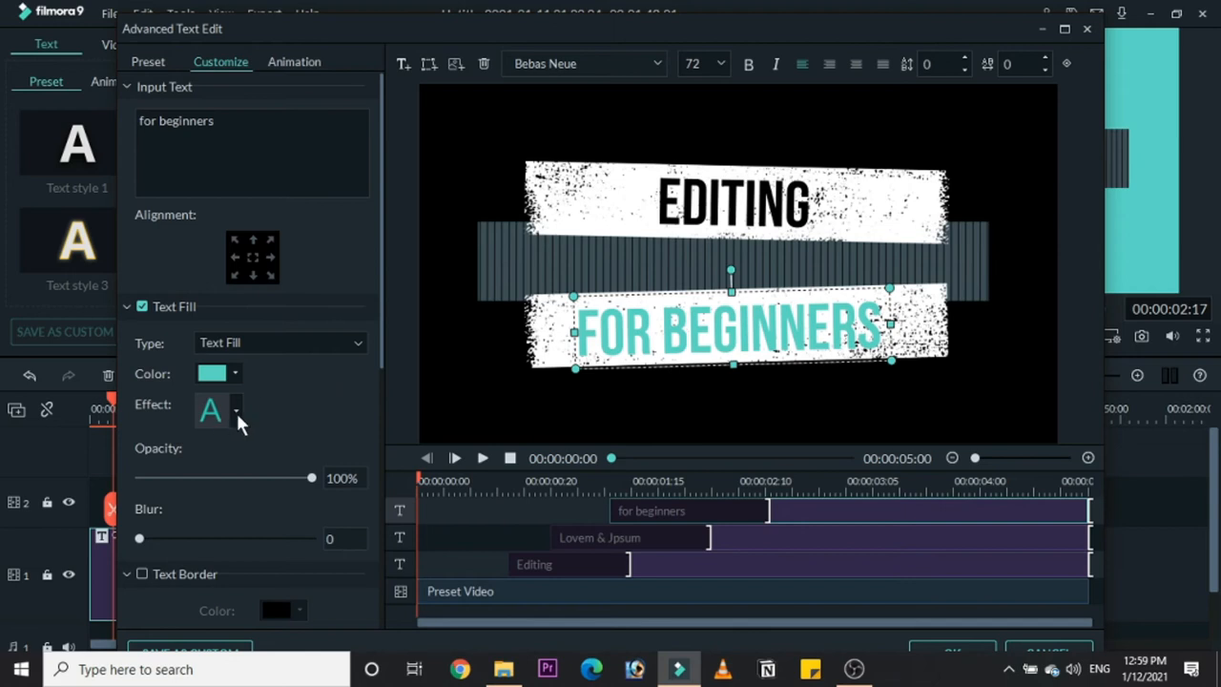
click(212, 373)
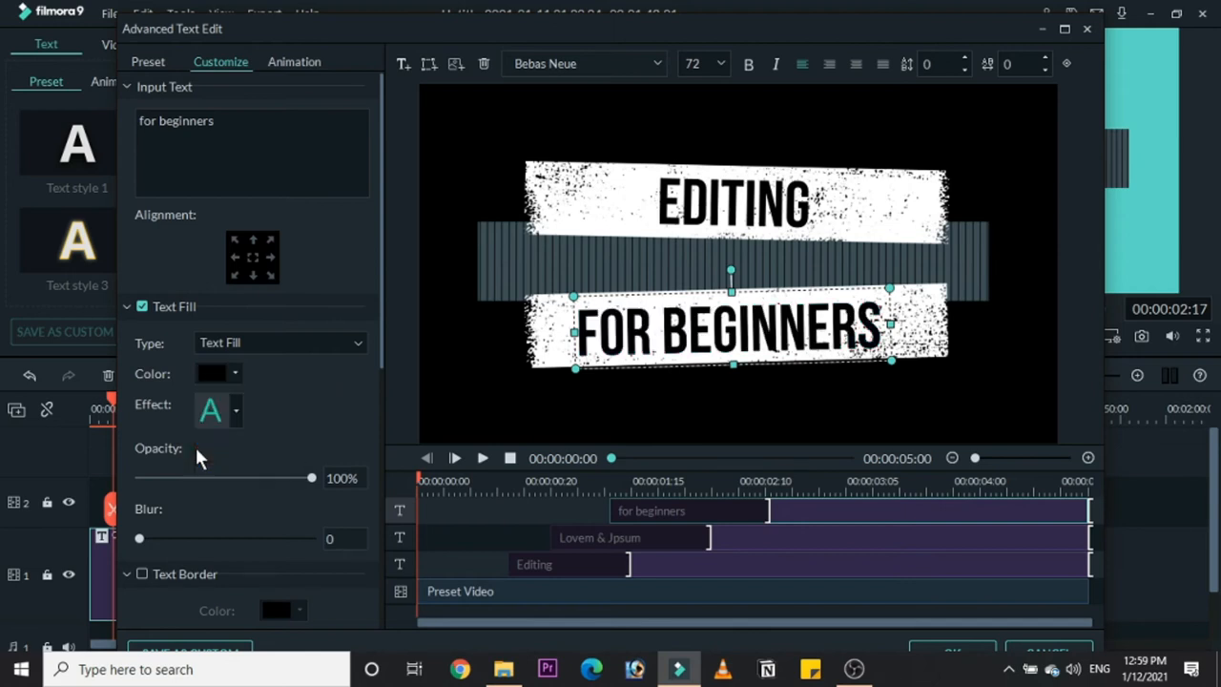
click(235, 410)
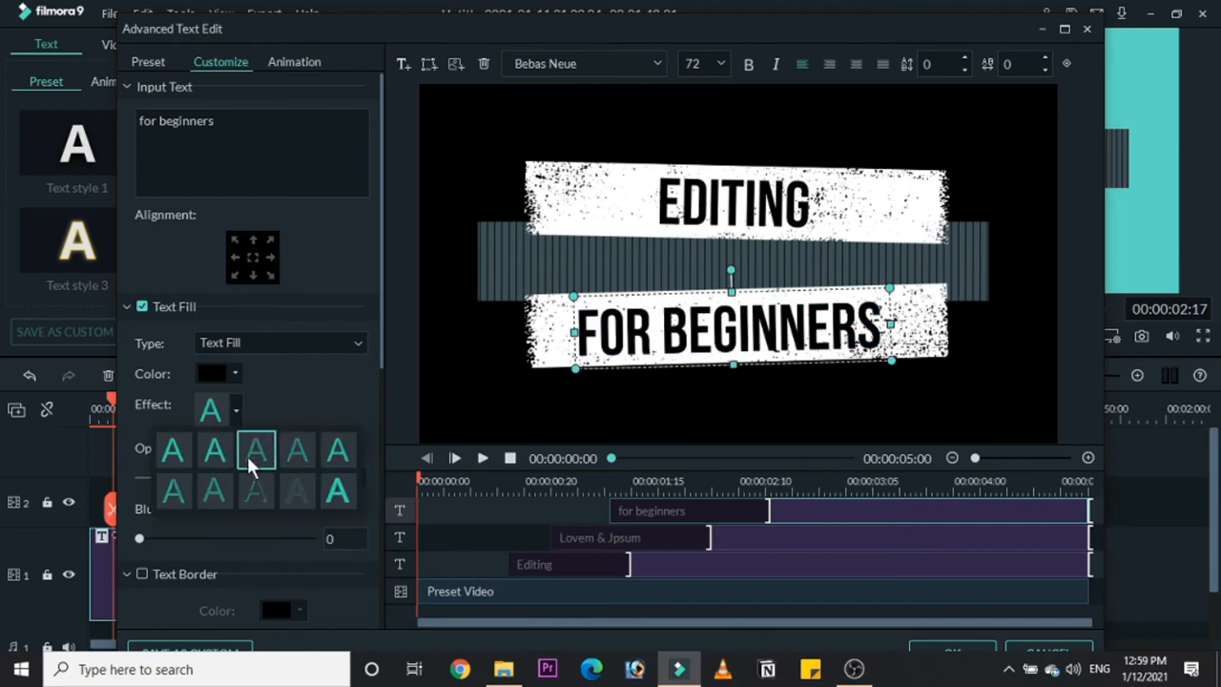
click(258, 448)
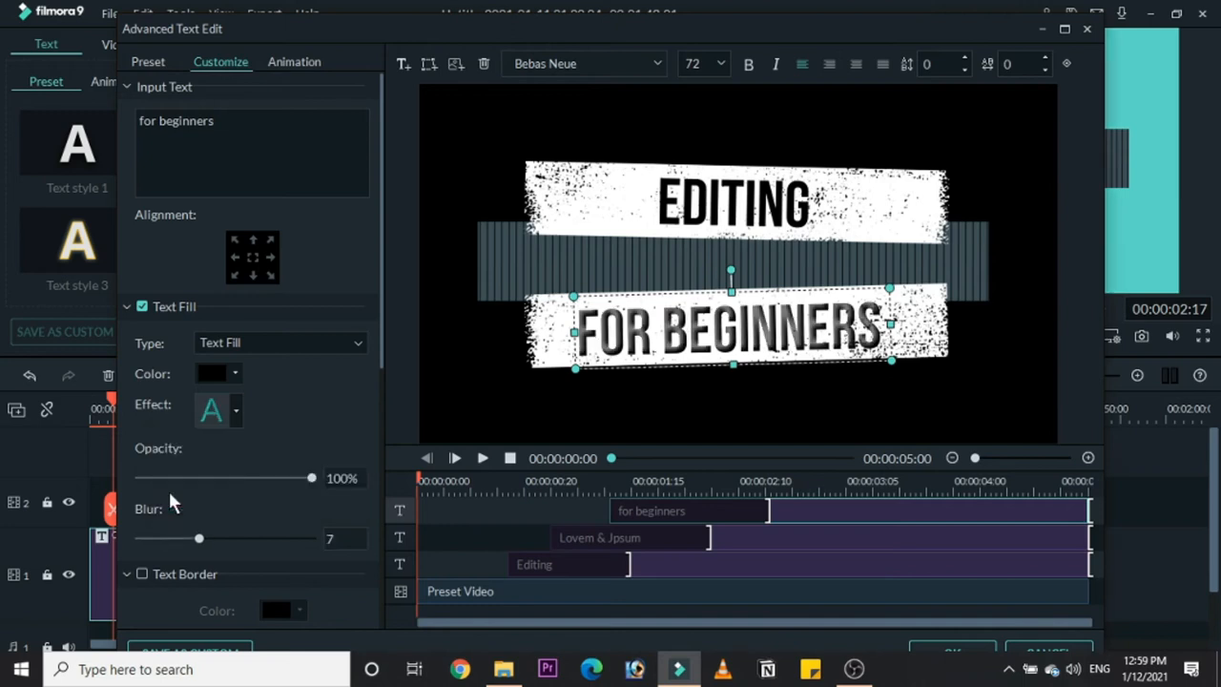
click(535, 564)
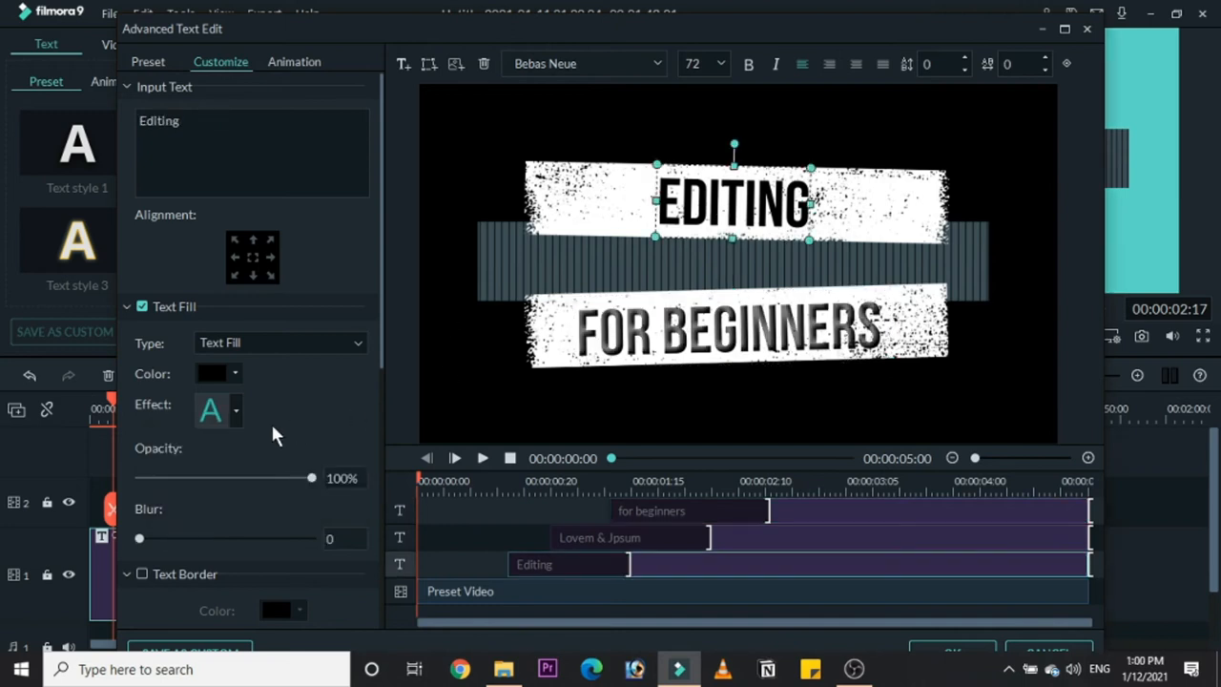
click(210, 410)
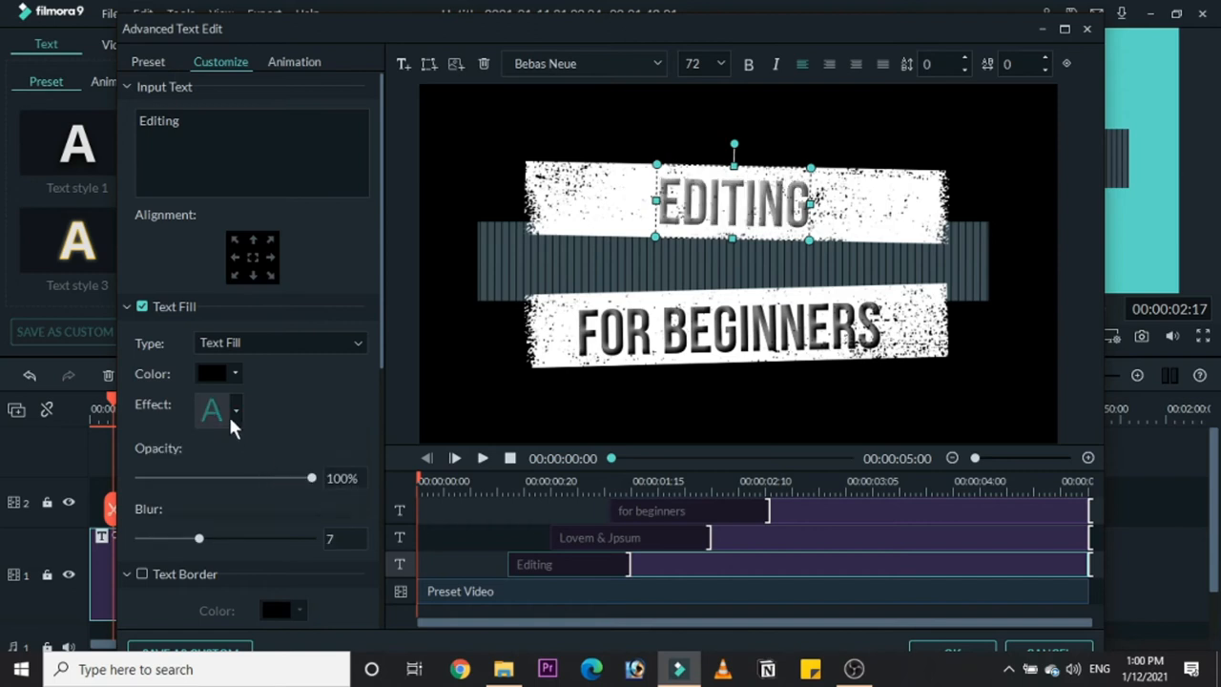
Set EDITING's blur to a light 3 and try other fill effects, including hollow.
click(236, 410)
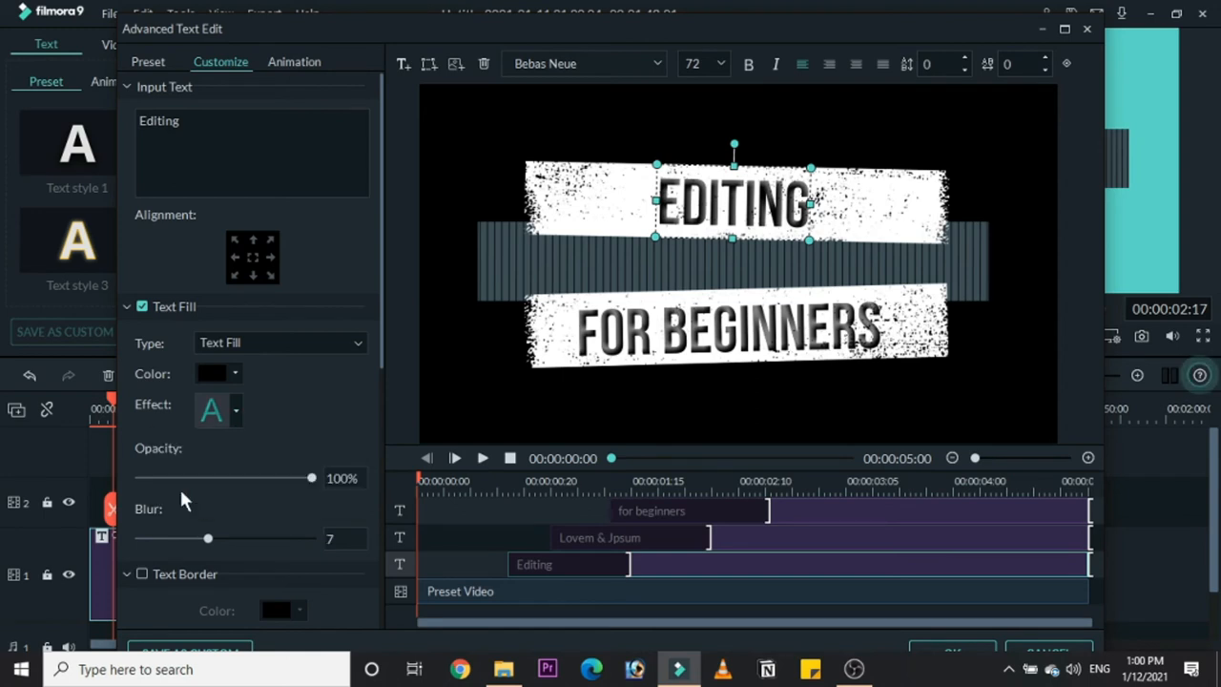
drag(207, 538, 138, 538)
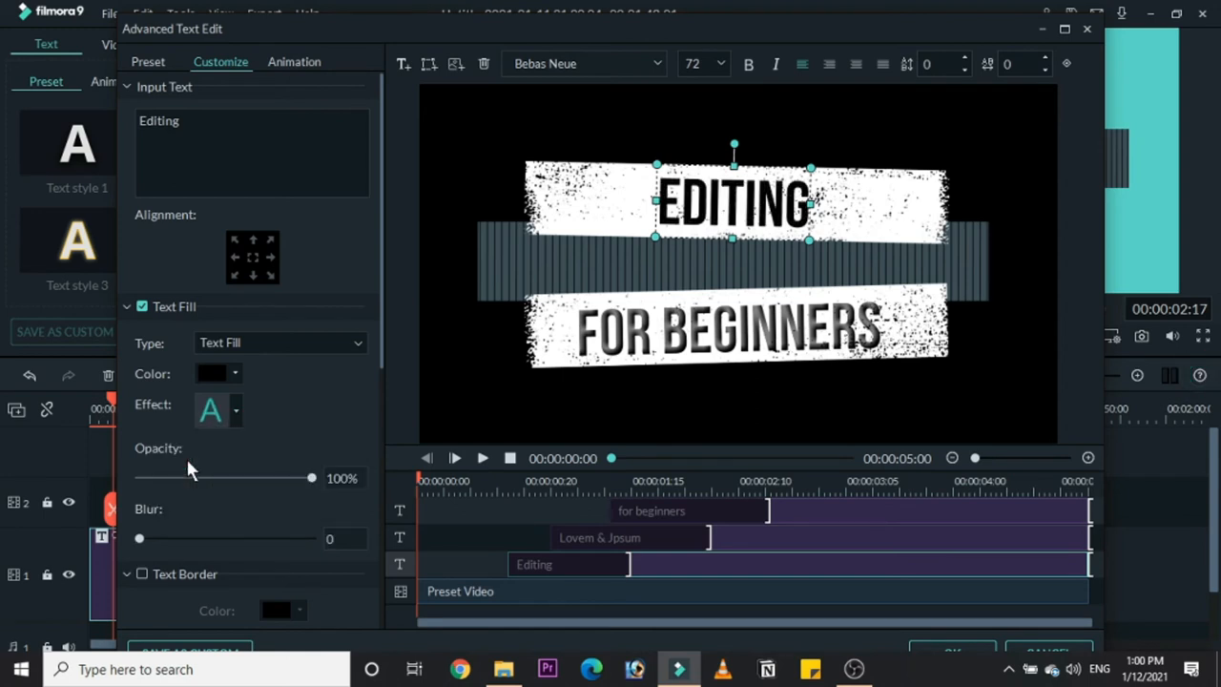
click(235, 410)
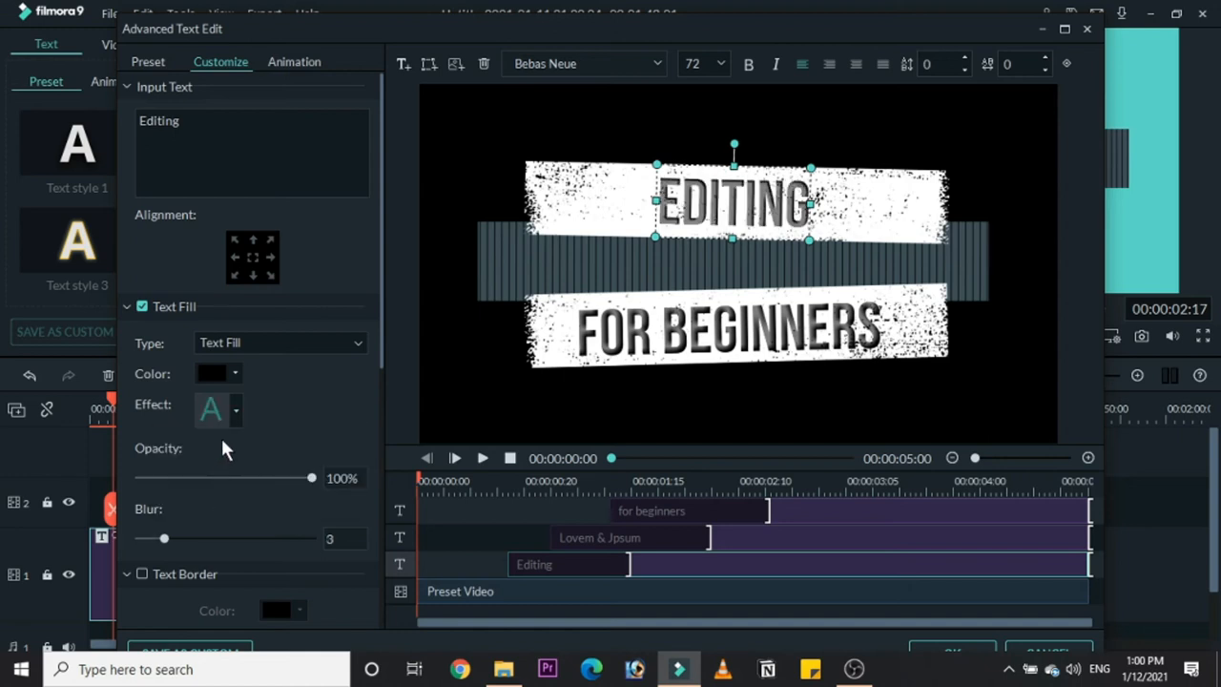
click(236, 409)
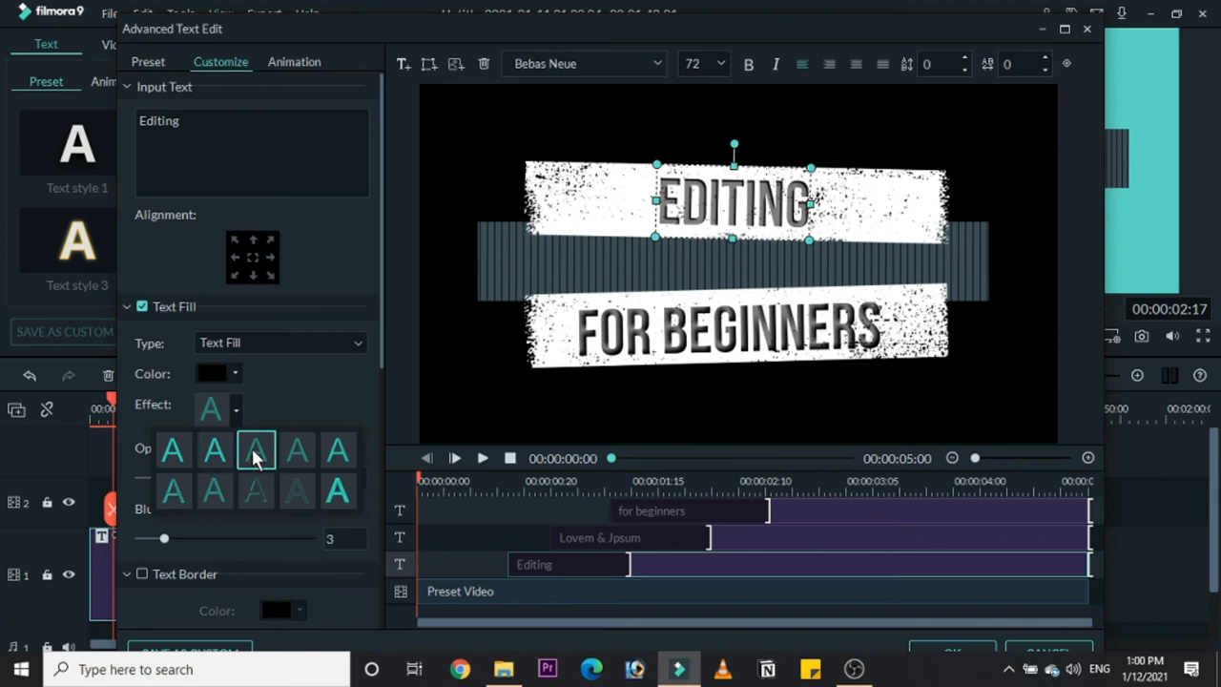
click(256, 490)
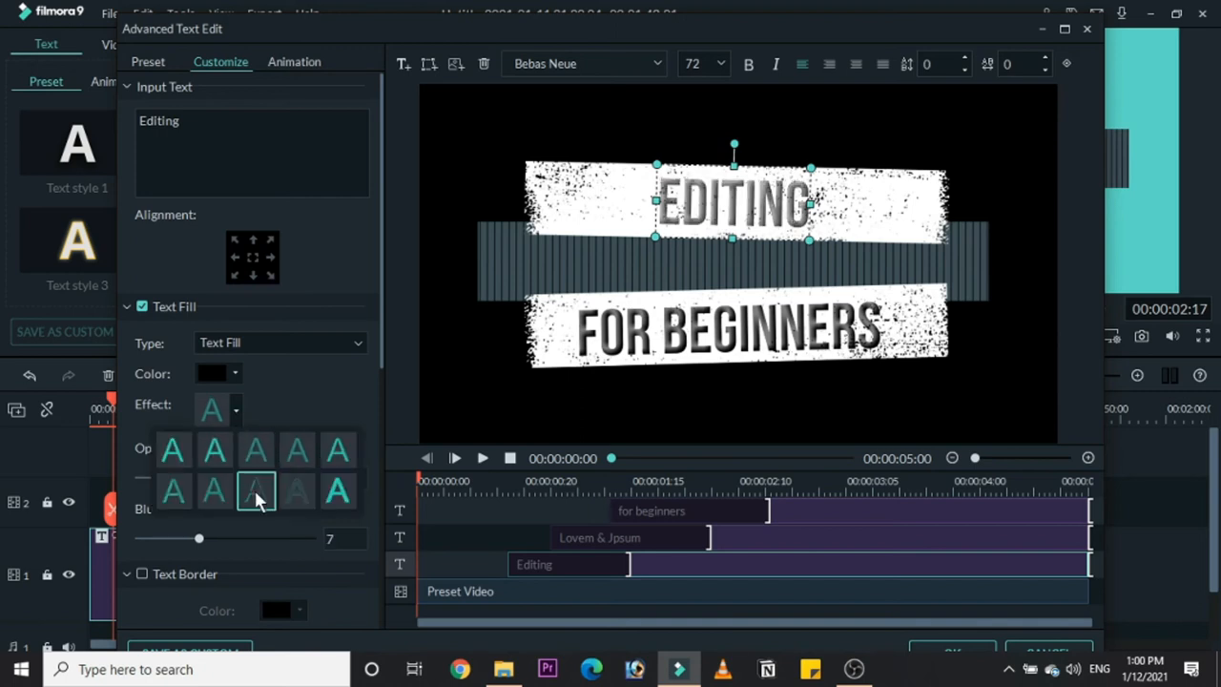
click(213, 449)
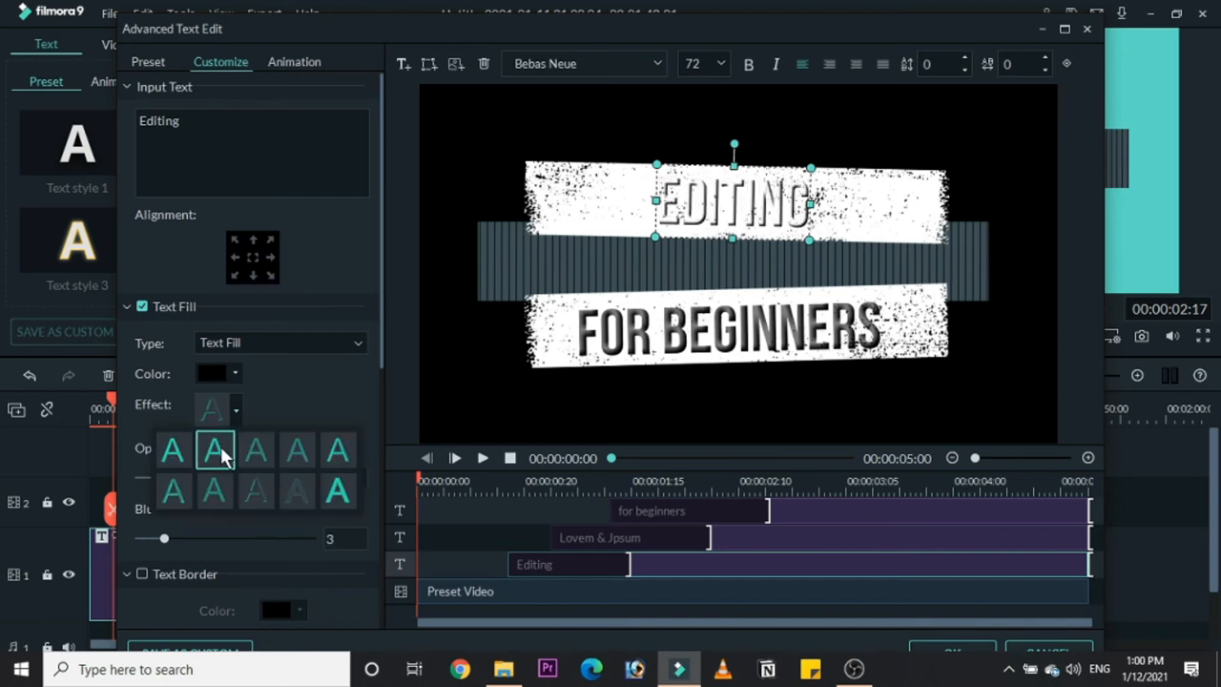
Try a dark red fill colour on EDITING, then set its fill back to black.
click(235, 373)
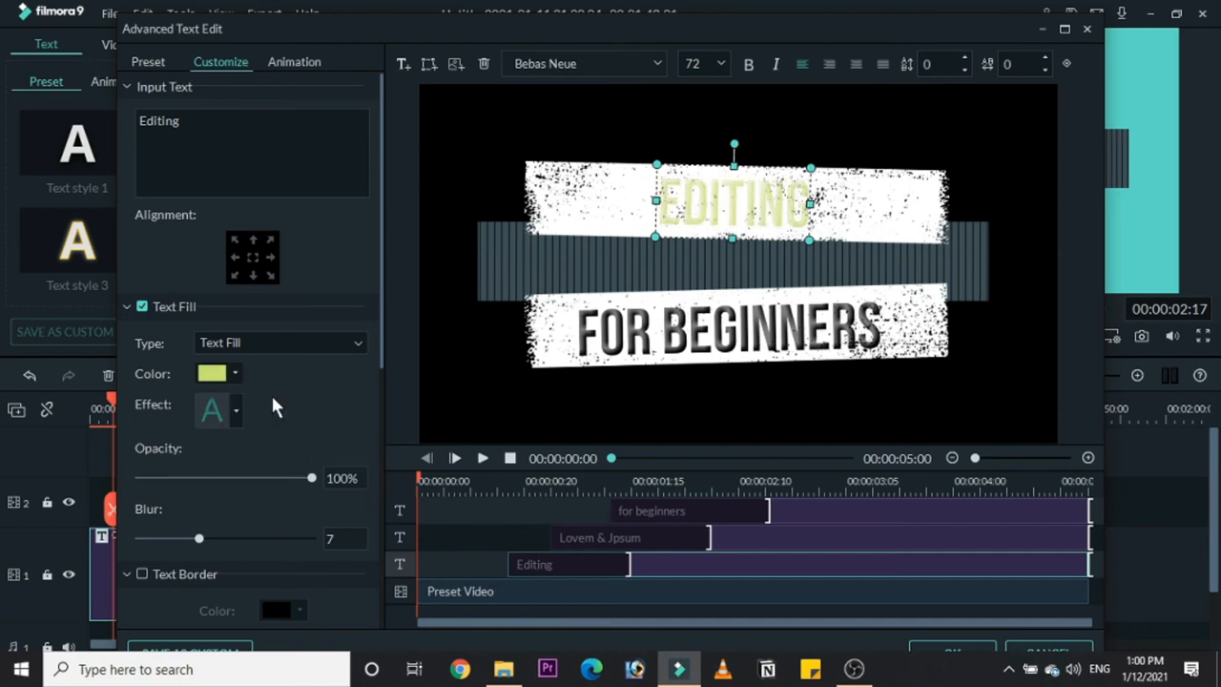
click(235, 373)
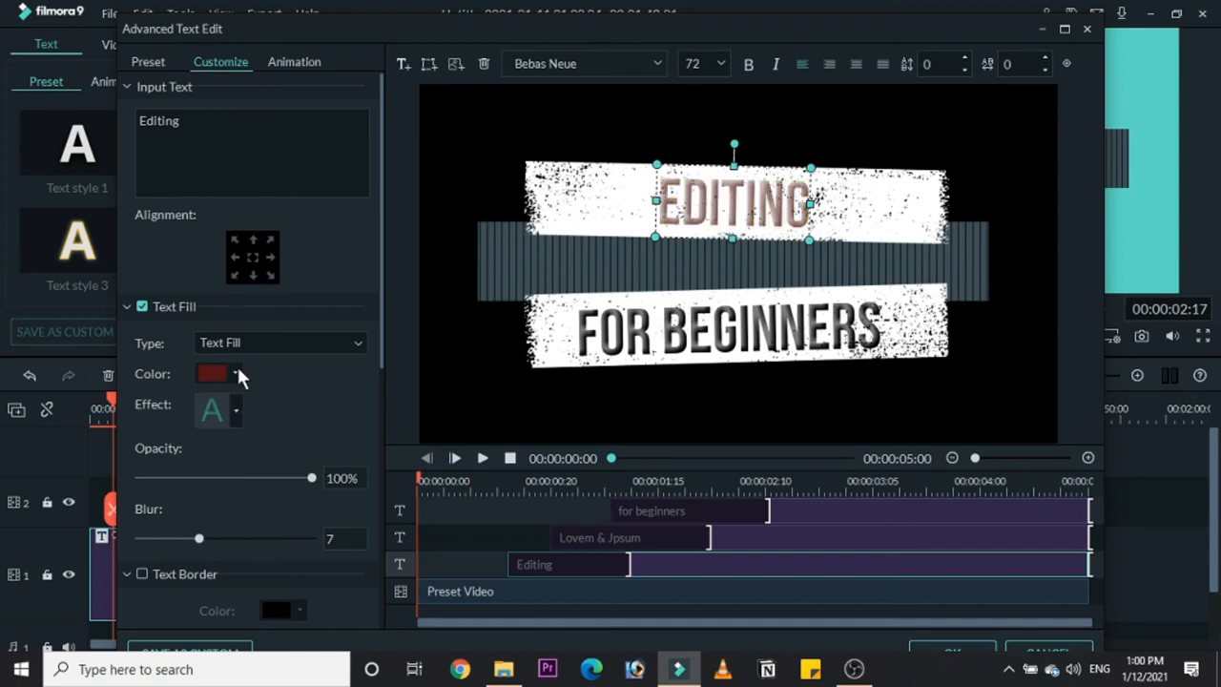
click(235, 373)
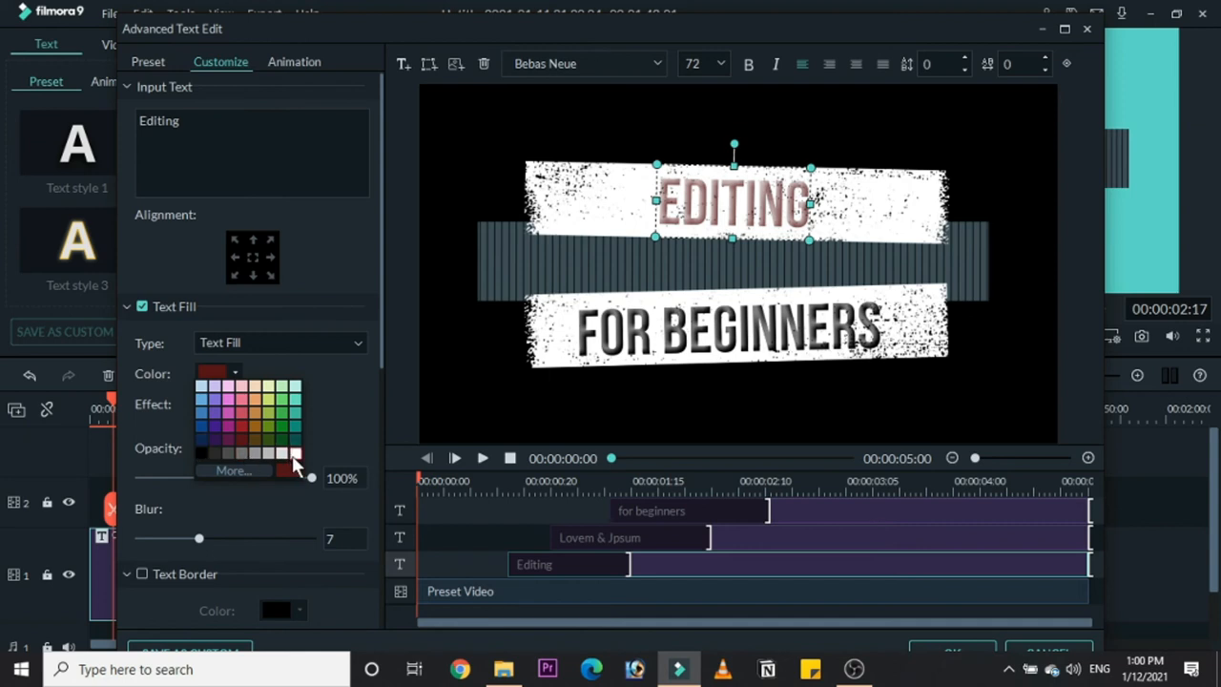
click(201, 453)
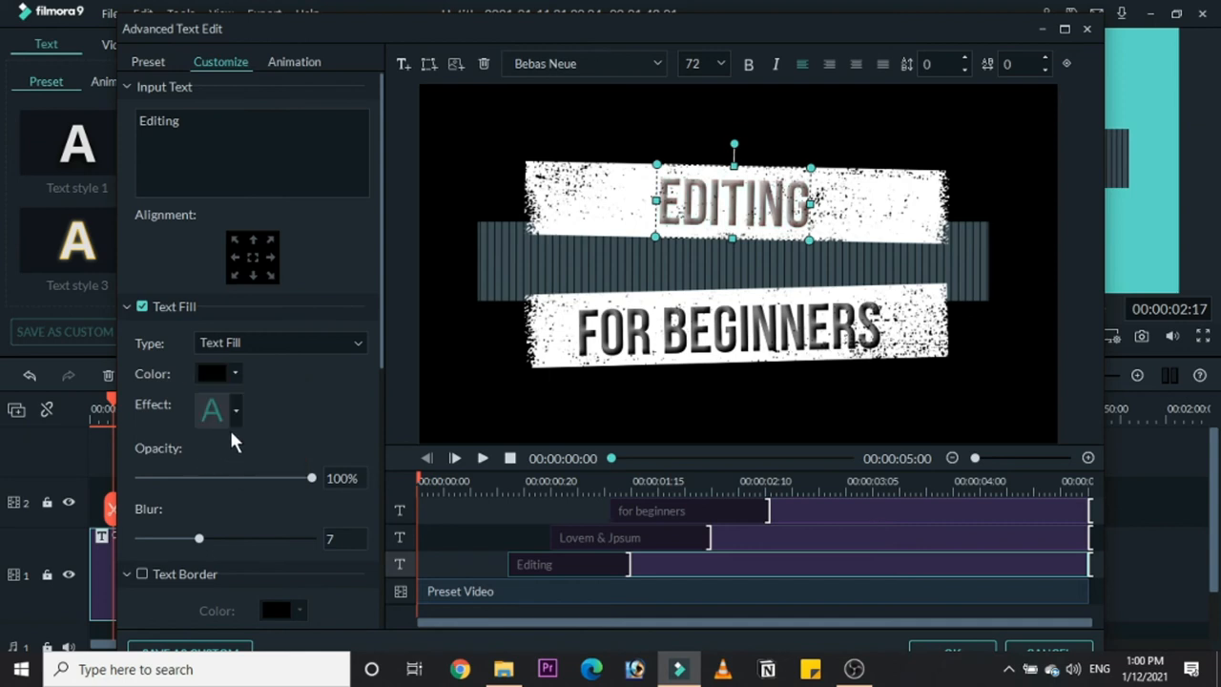
Give EDITING a solid fill, slight blur and 100% opacity, then select FOR BEGINNERS.
click(211, 409)
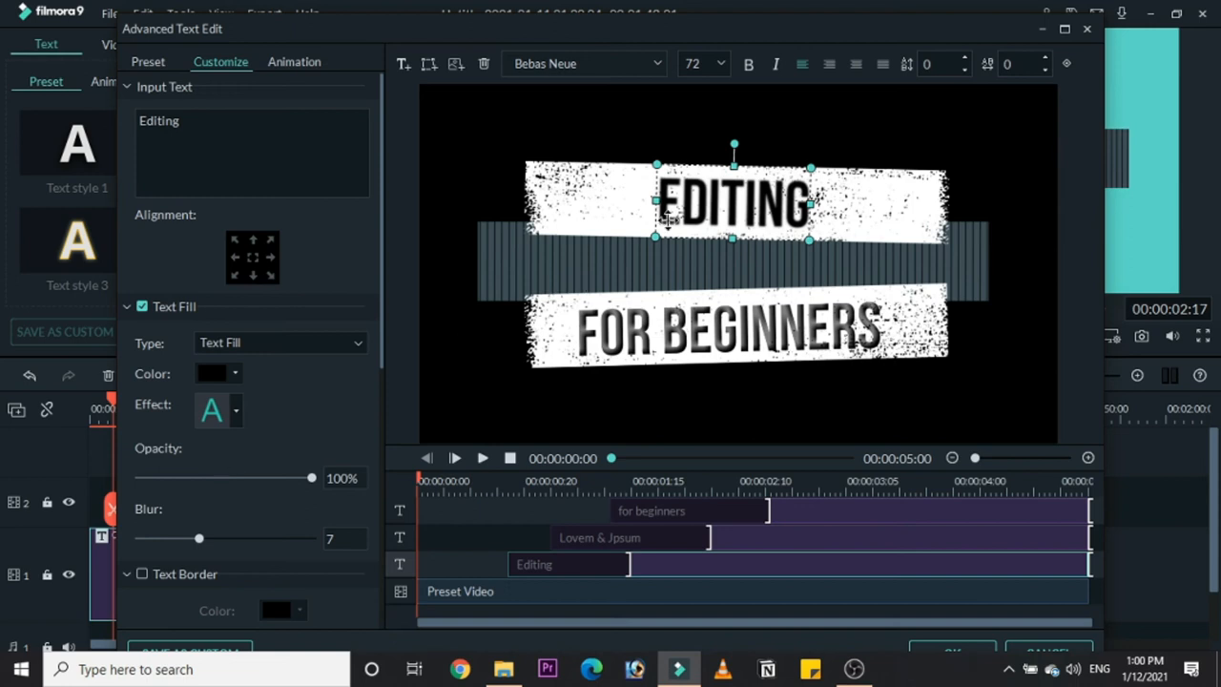
drag(199, 538, 138, 538)
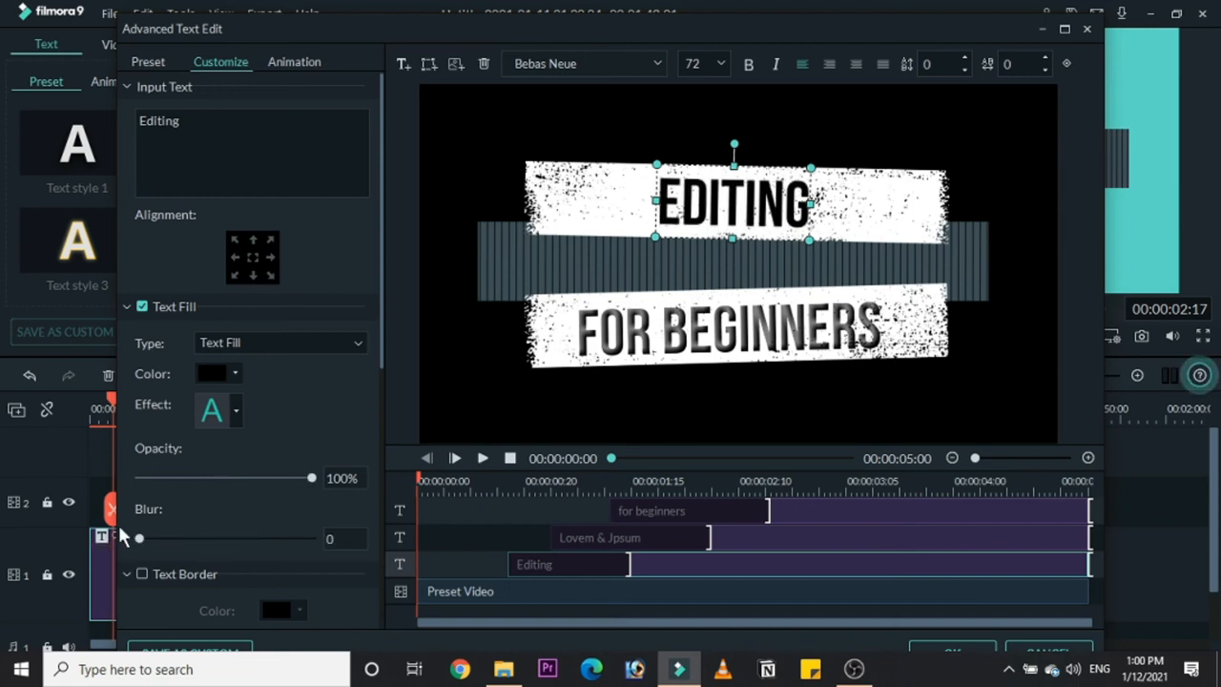
drag(139, 538, 174, 538)
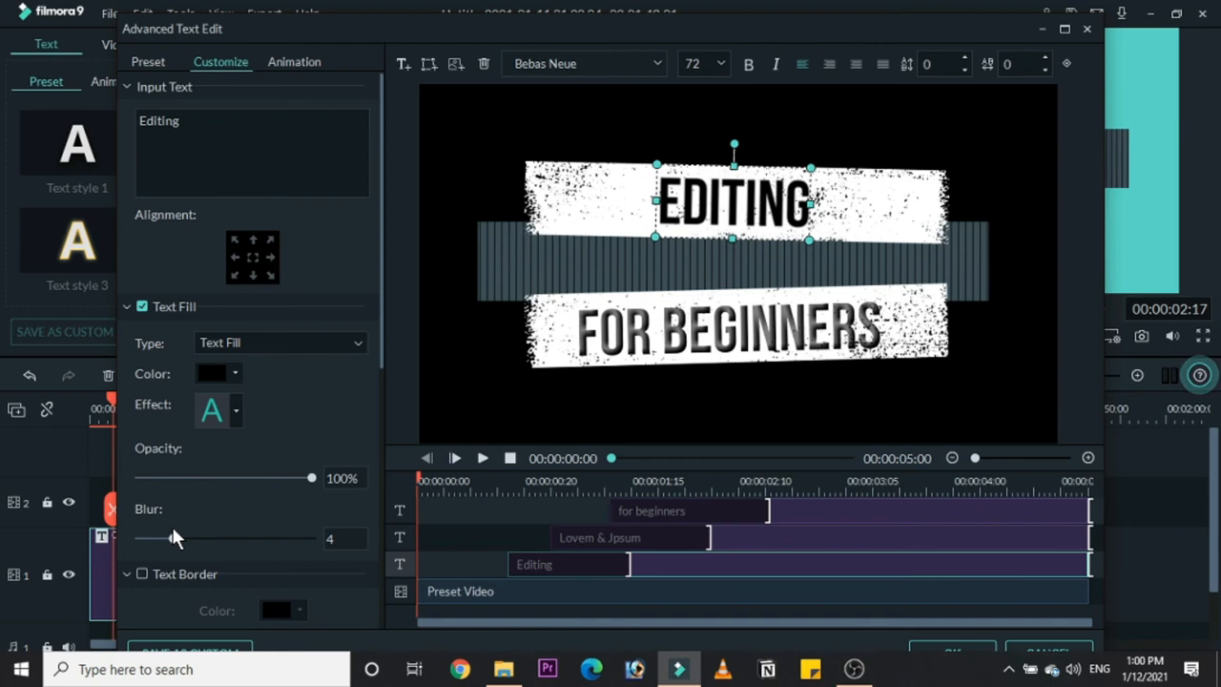
drag(311, 477, 148, 476)
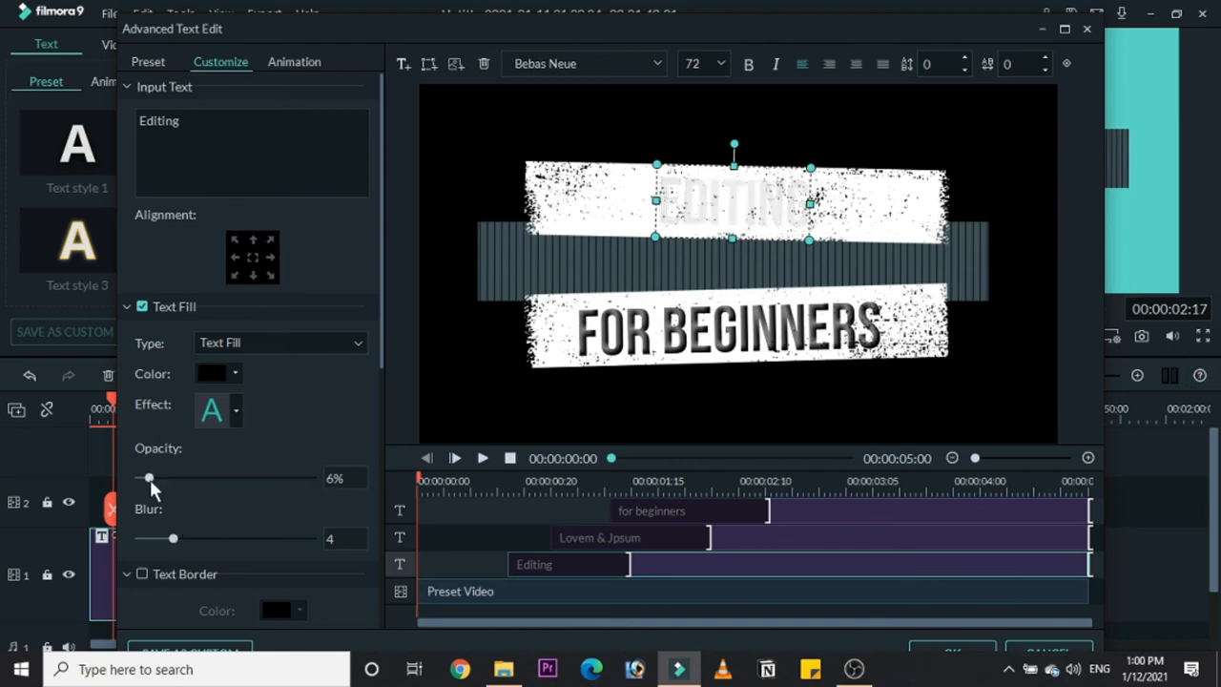
click(220, 410)
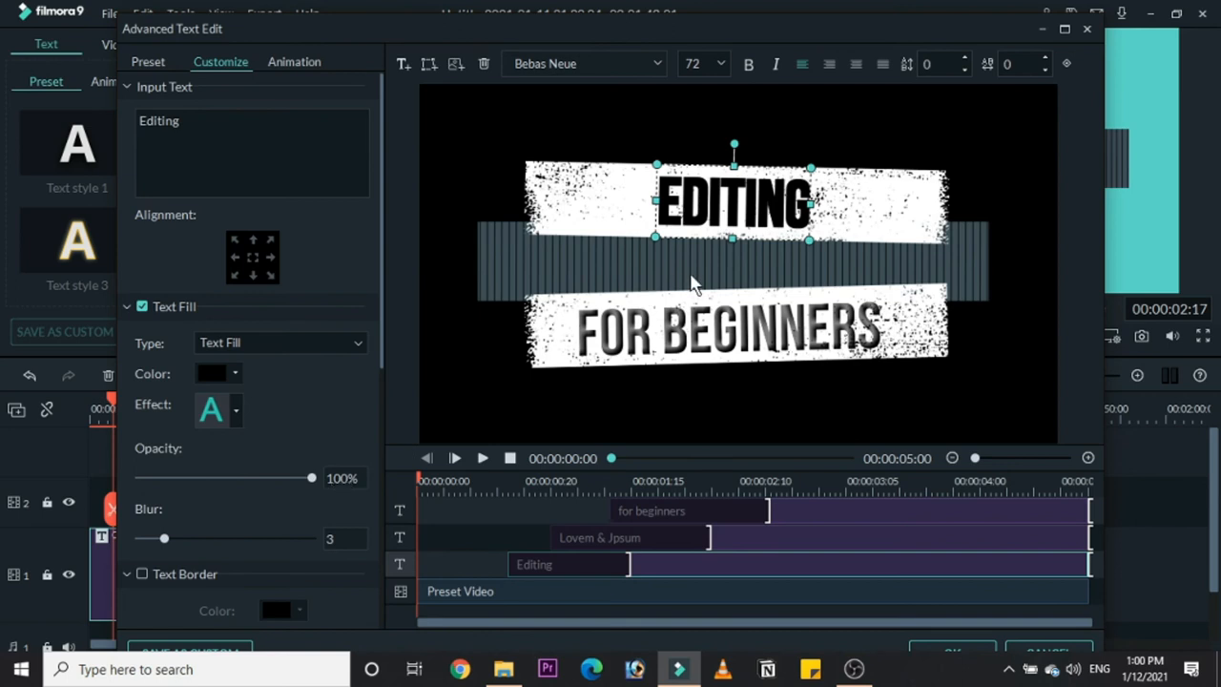
click(236, 410)
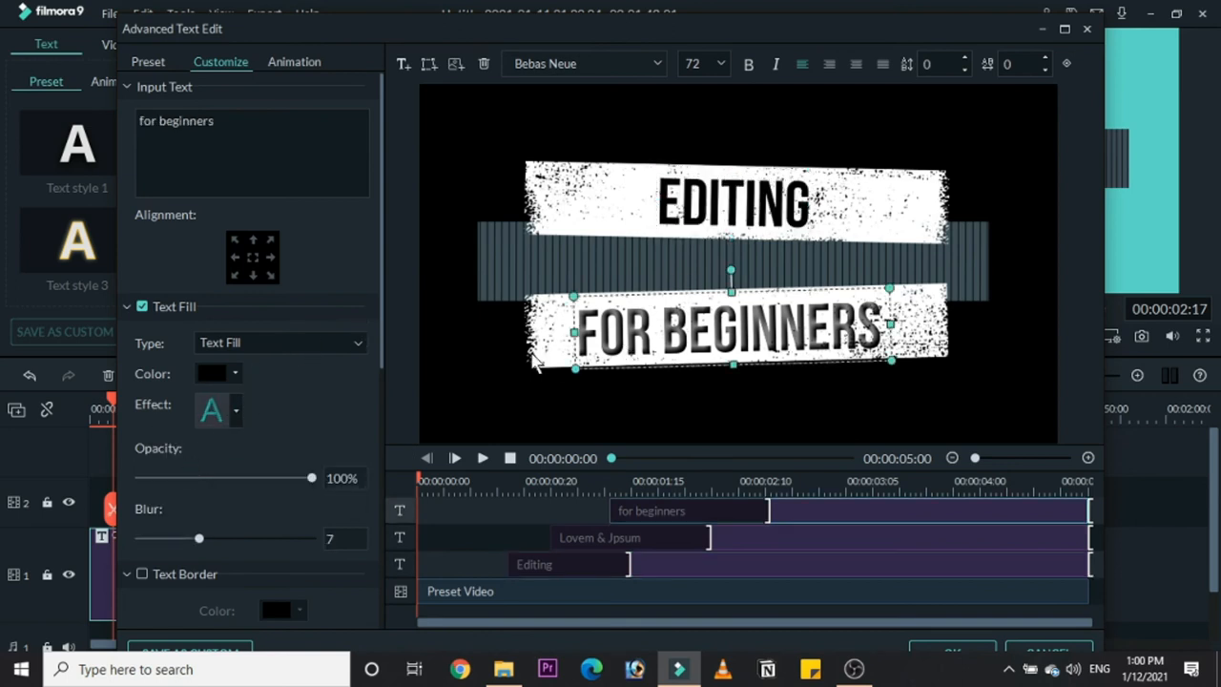
Lower the FOR BEGINNERS blur to 1, then reselect the EDITING line.
click(235, 410)
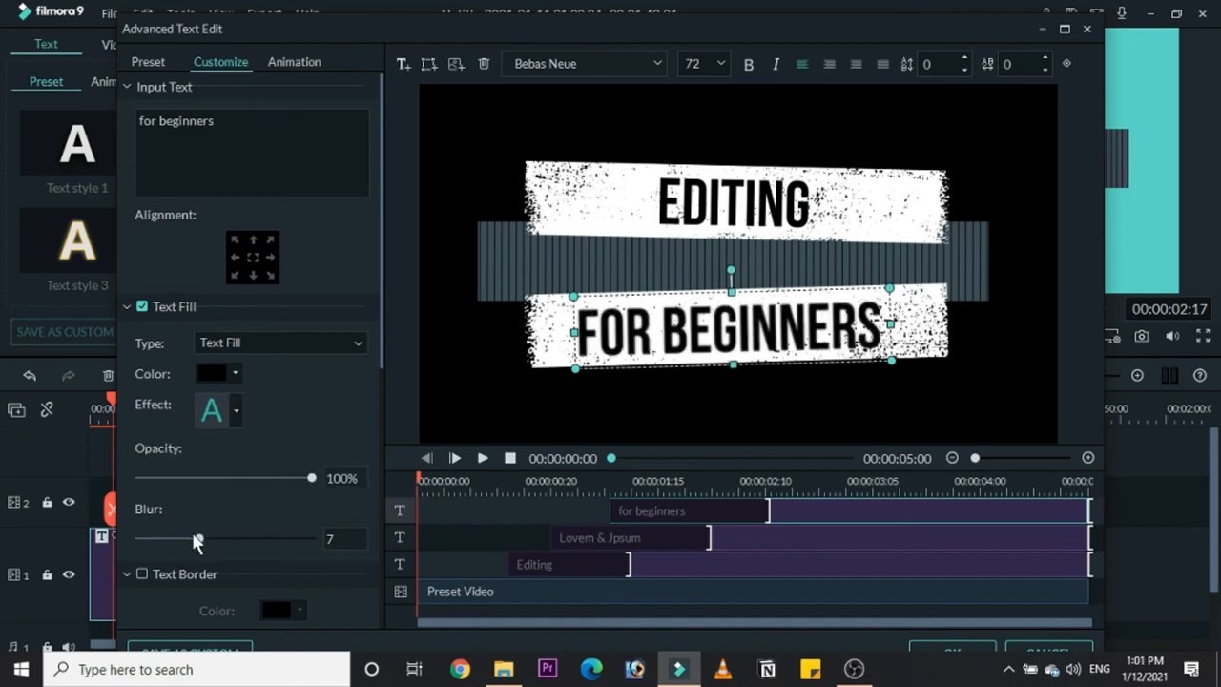
drag(198, 538, 146, 538)
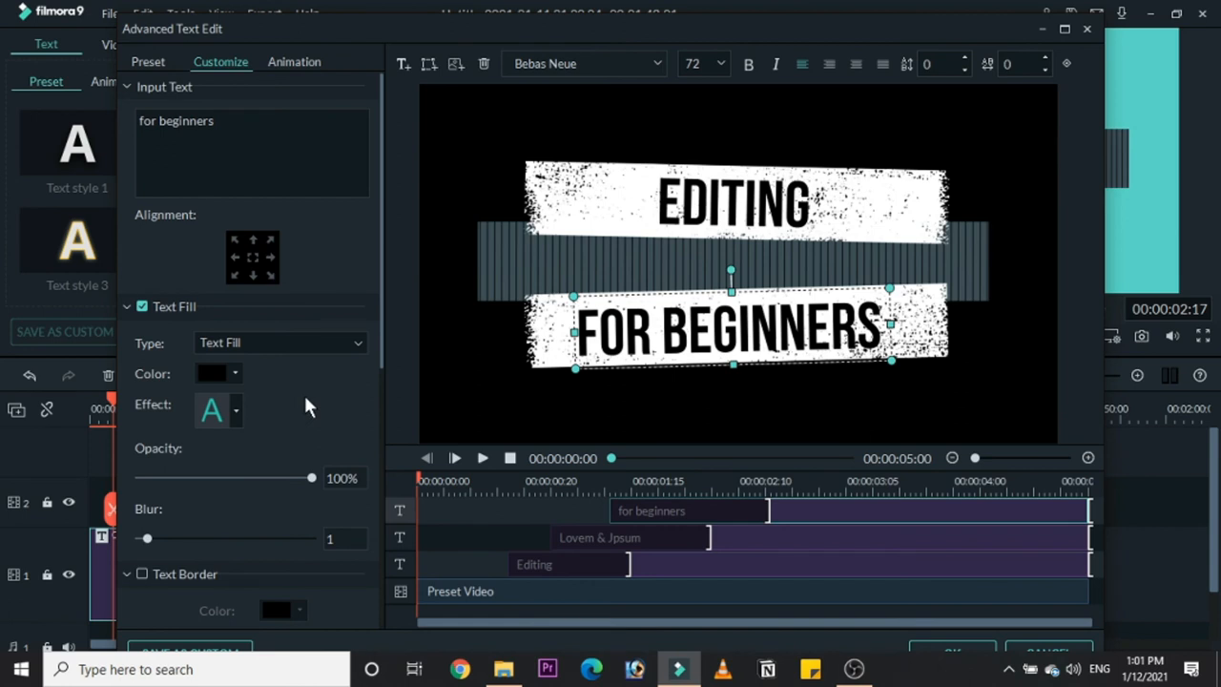
click(534, 563)
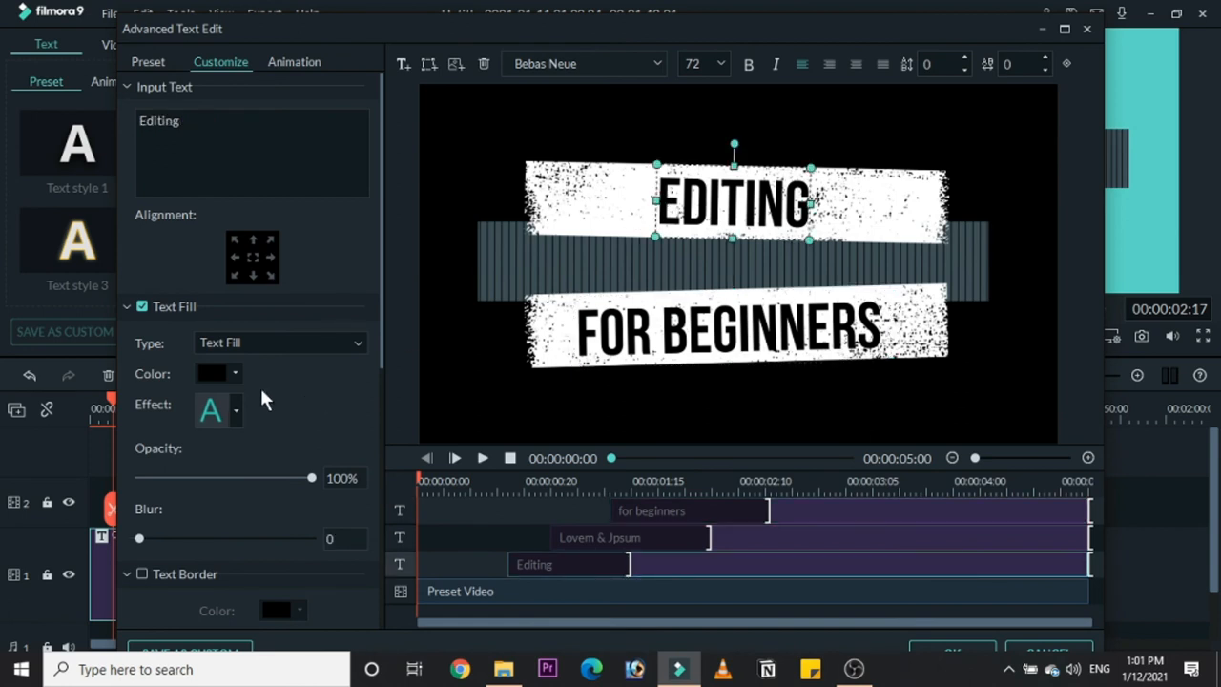
mouse_move(281, 472)
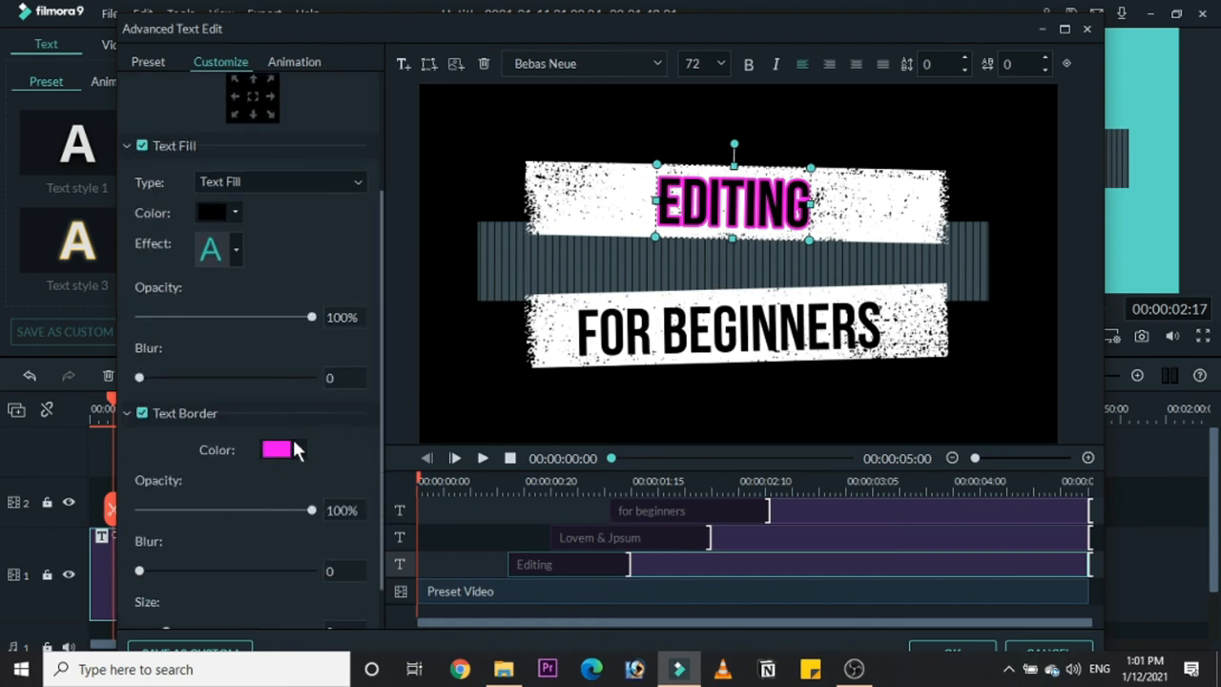
Try brown and dark purple border colours on EDITING, ending with a white border.
click(290, 449)
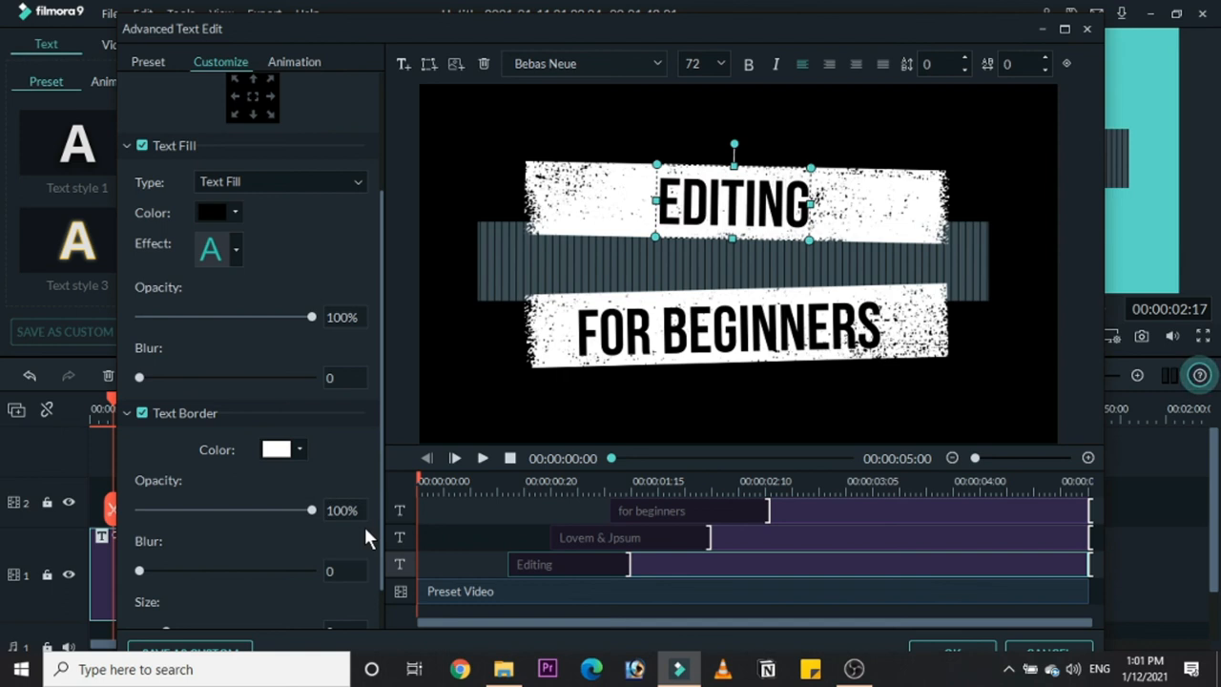
click(283, 449)
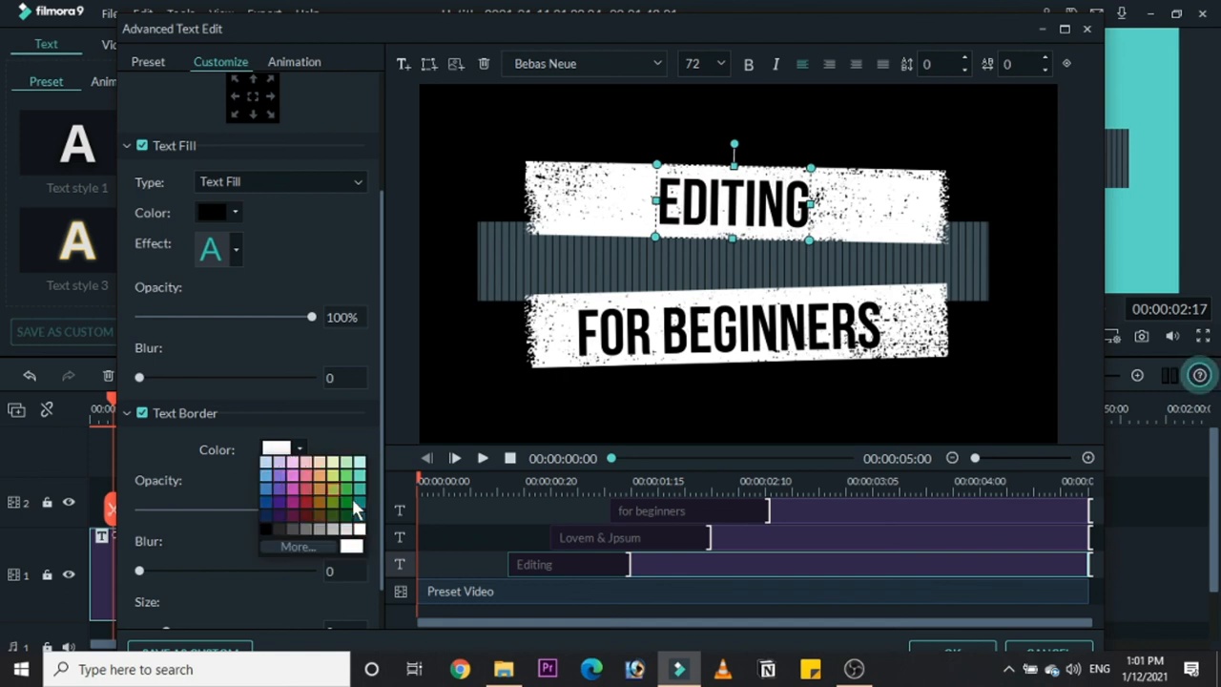
click(315, 515)
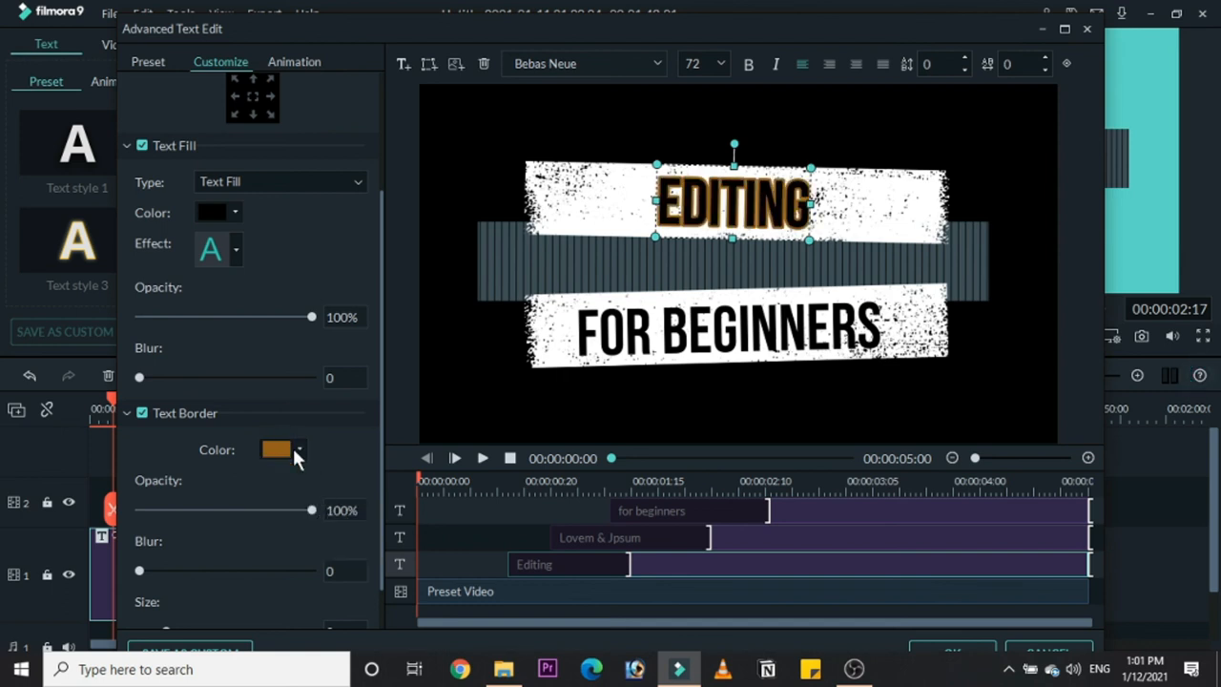
click(277, 449)
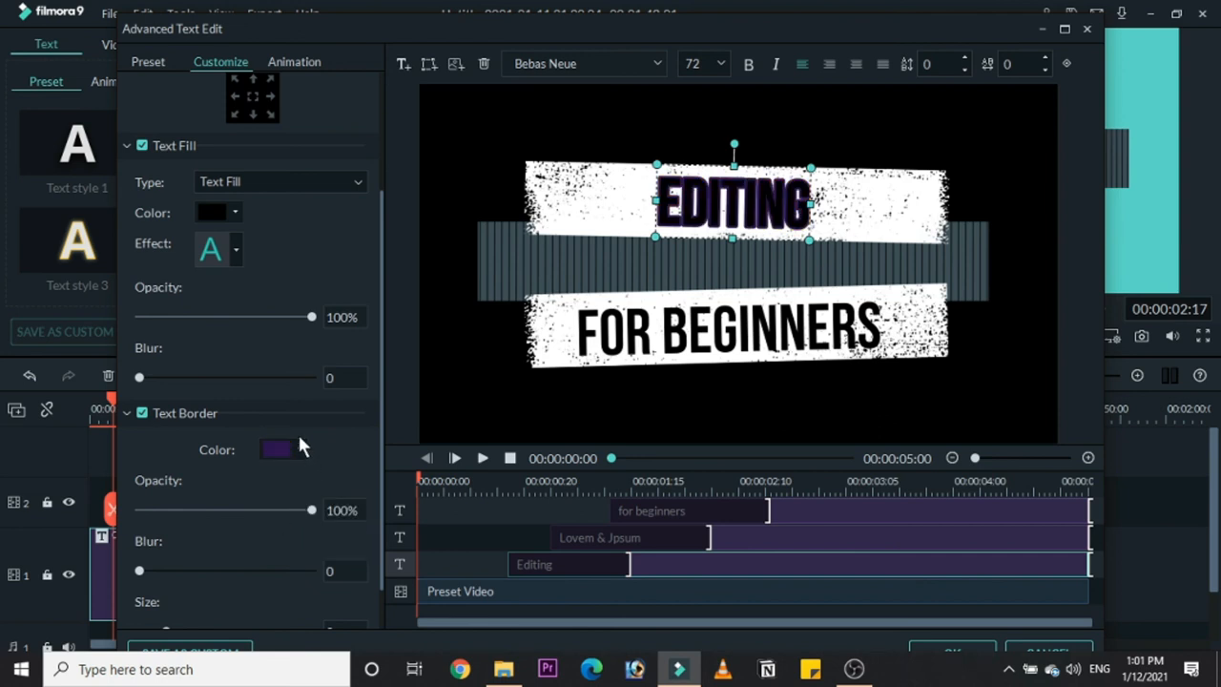
click(276, 449)
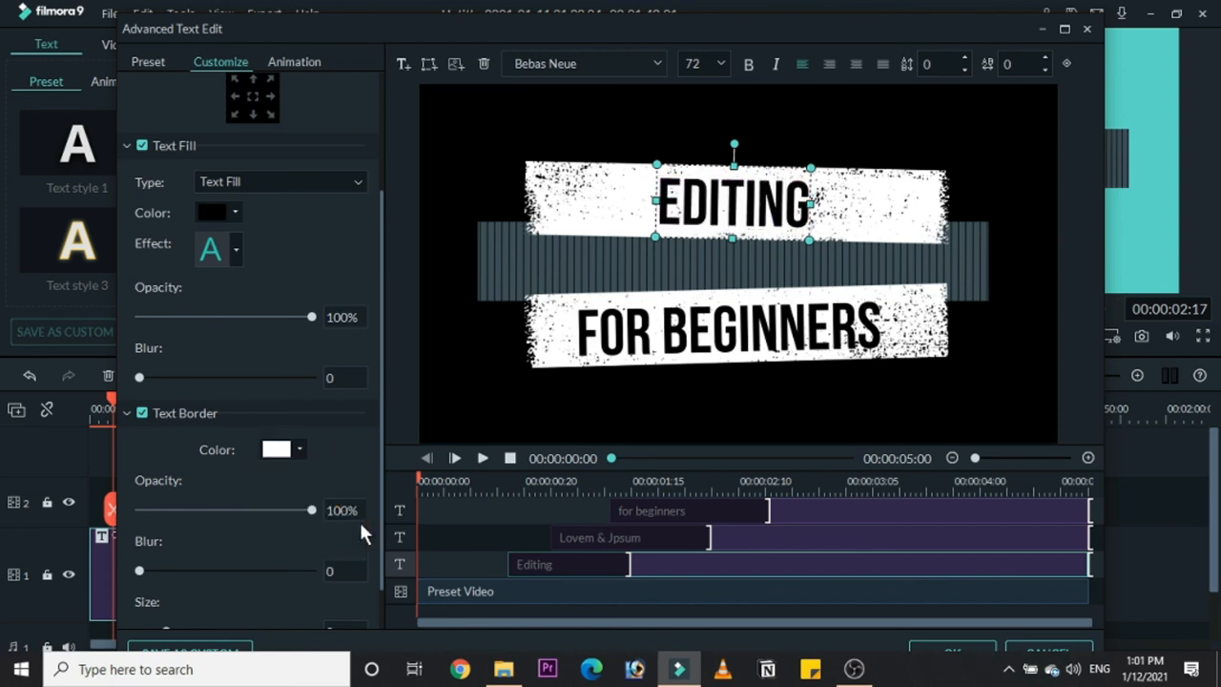
mouse_move(234, 558)
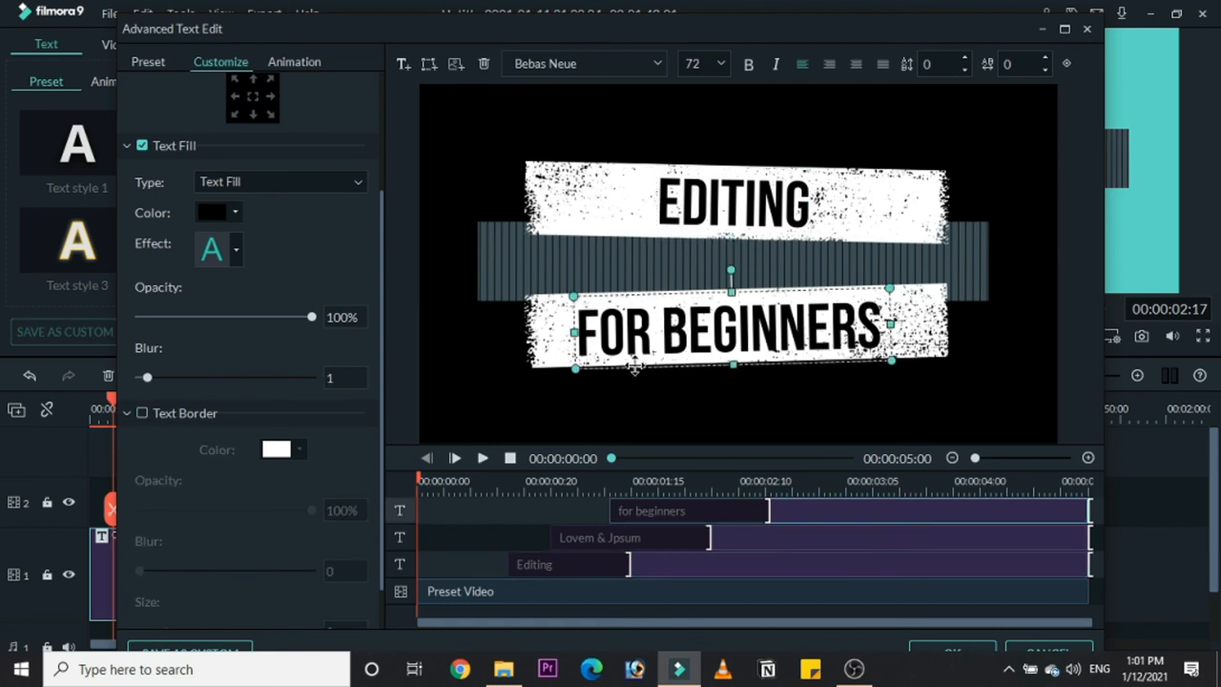
Adjust the FOR BEGINNERS blur, close Advanced Text Edit with OK, and play the opener.
drag(145, 377, 164, 376)
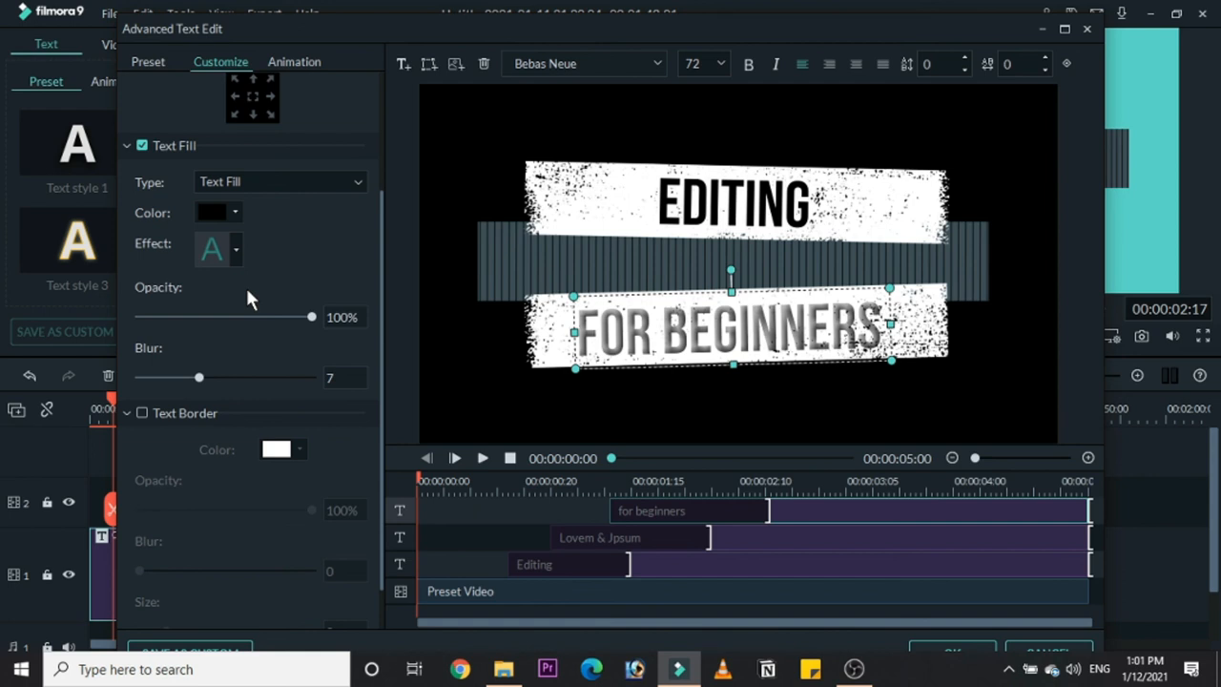
click(235, 249)
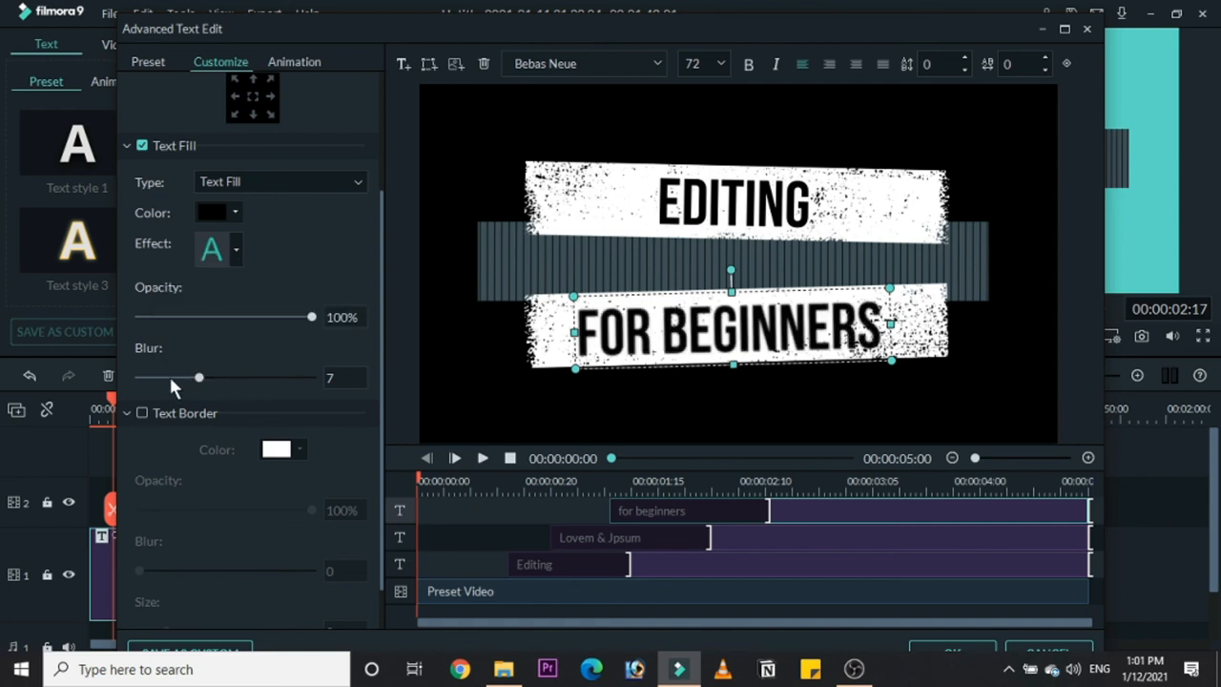
drag(199, 377, 155, 377)
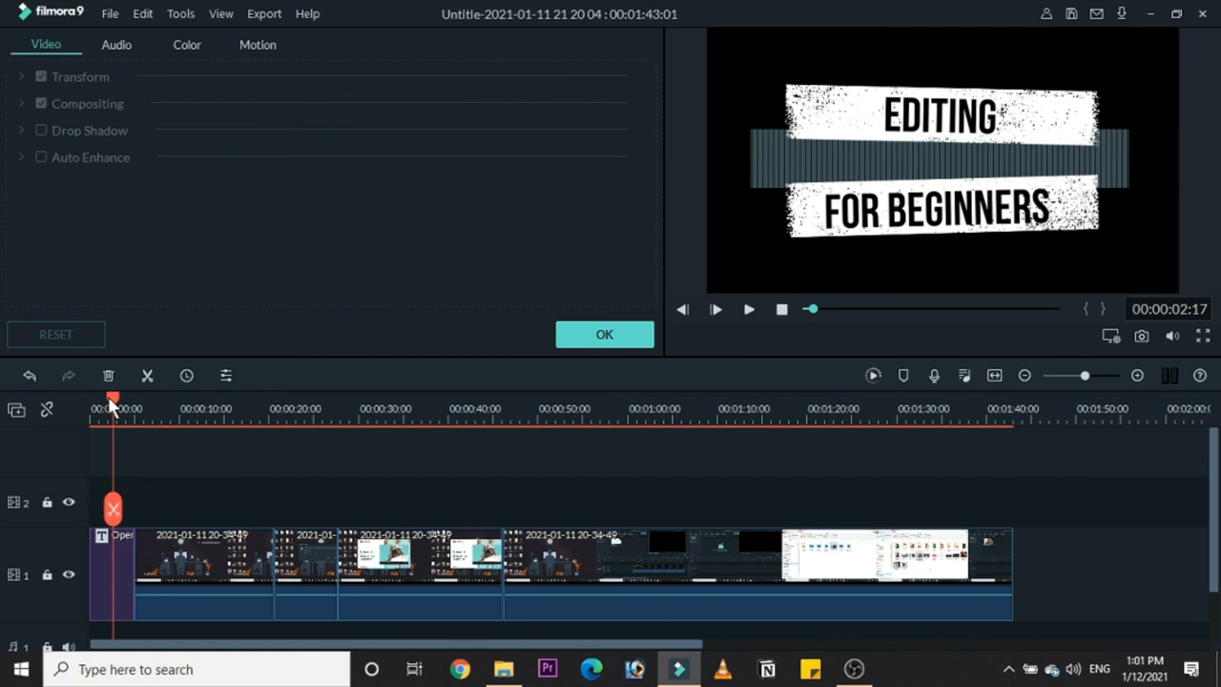
click(748, 308)
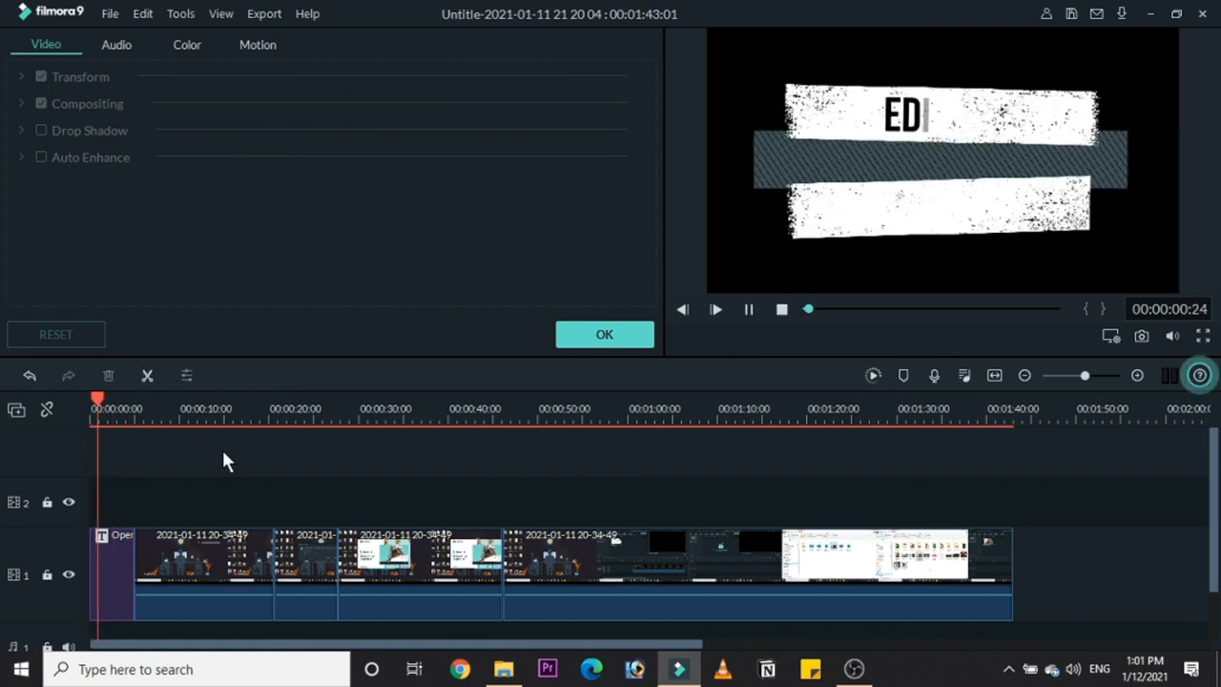